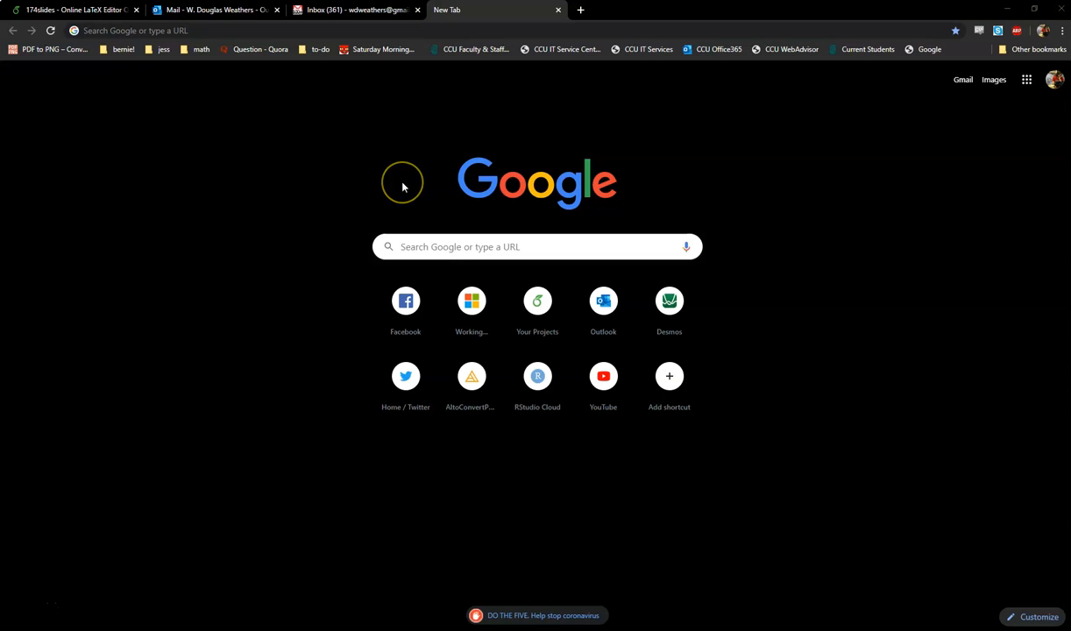
mouse_move(318, 114)
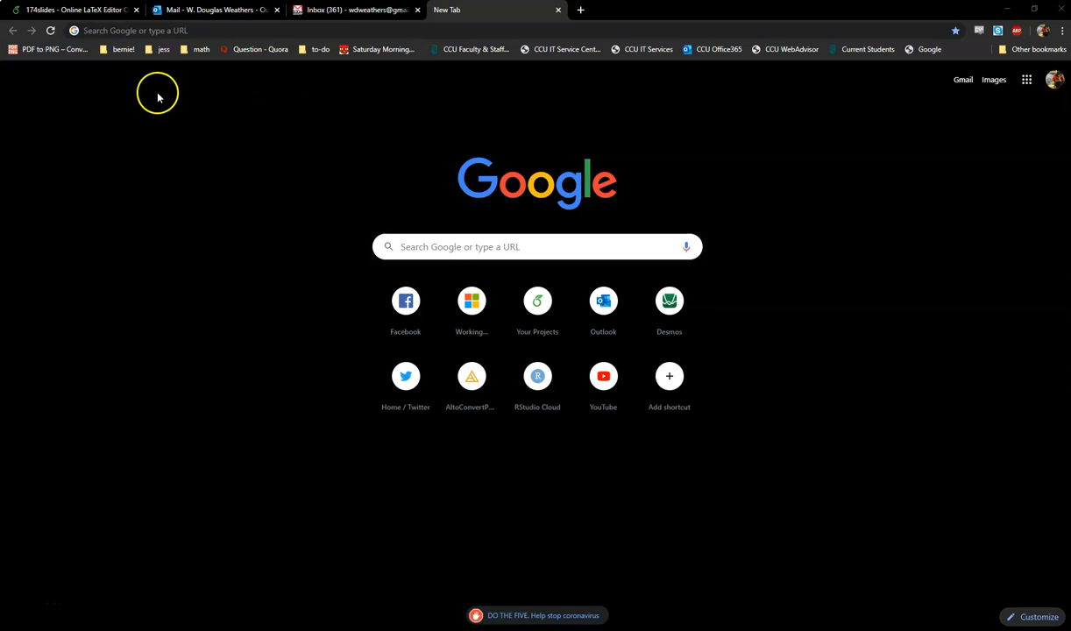
mouse_move(392, 203)
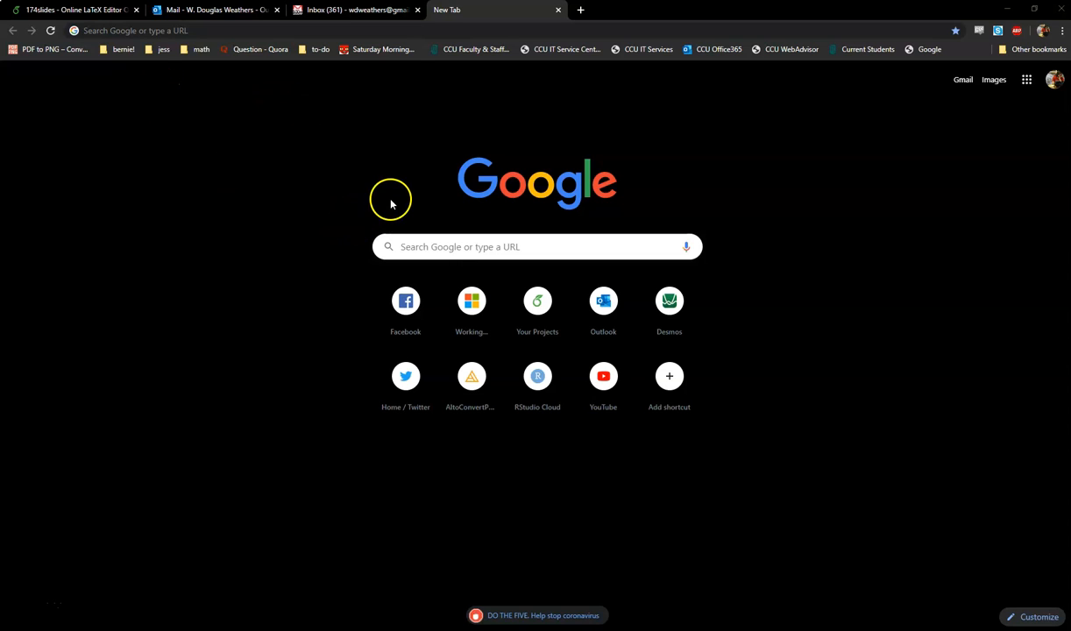
mouse_move(380, 172)
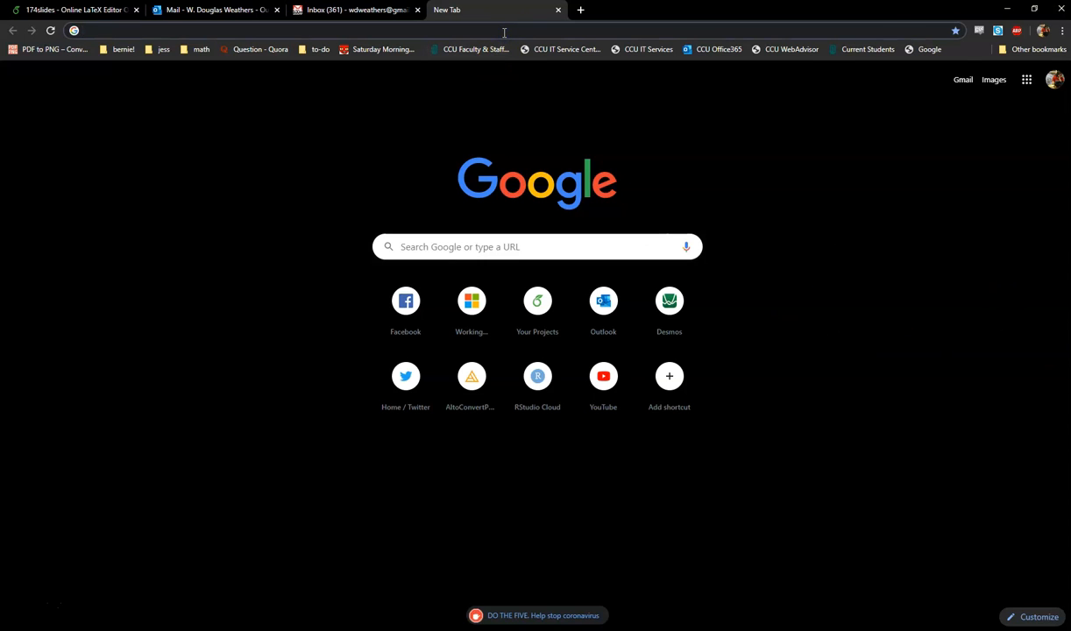
- Search 'pdf to png' in Chrome and open the pdf2png.com converter result
type("pdf to png")
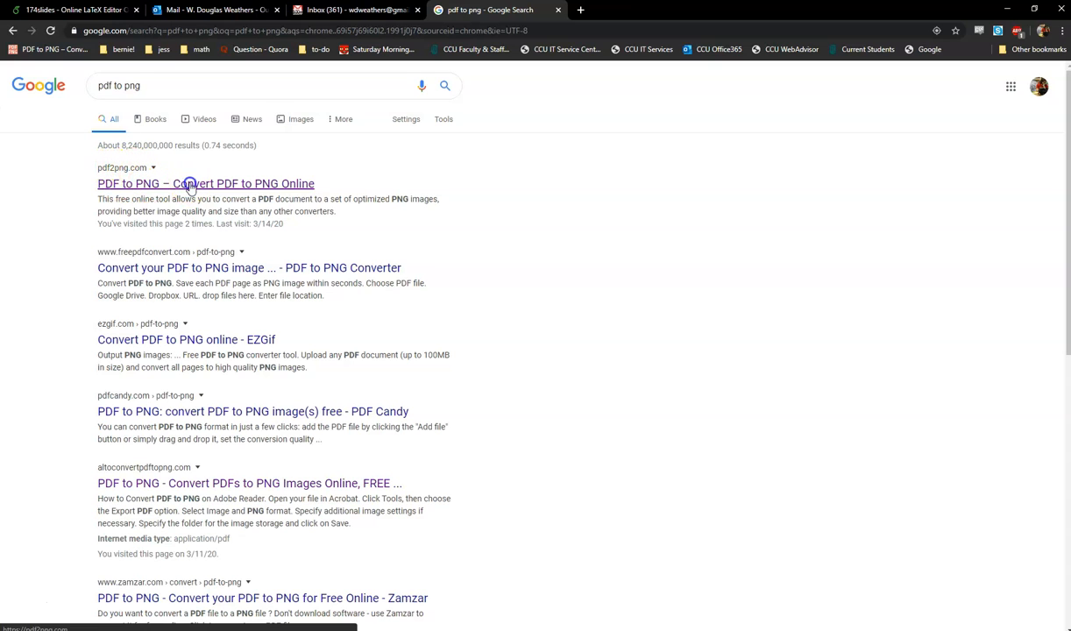
left_click(205, 183)
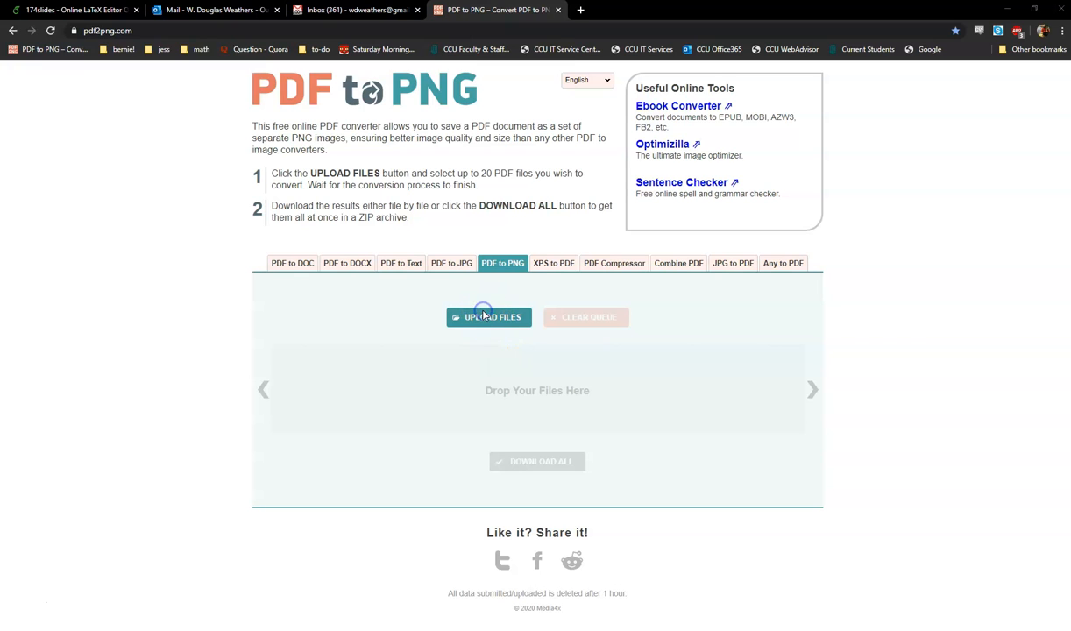
- Upload 1-enumeration.pdf to pdf2png.com and download the converted PNG images as a ZIP
left_click(488, 316)
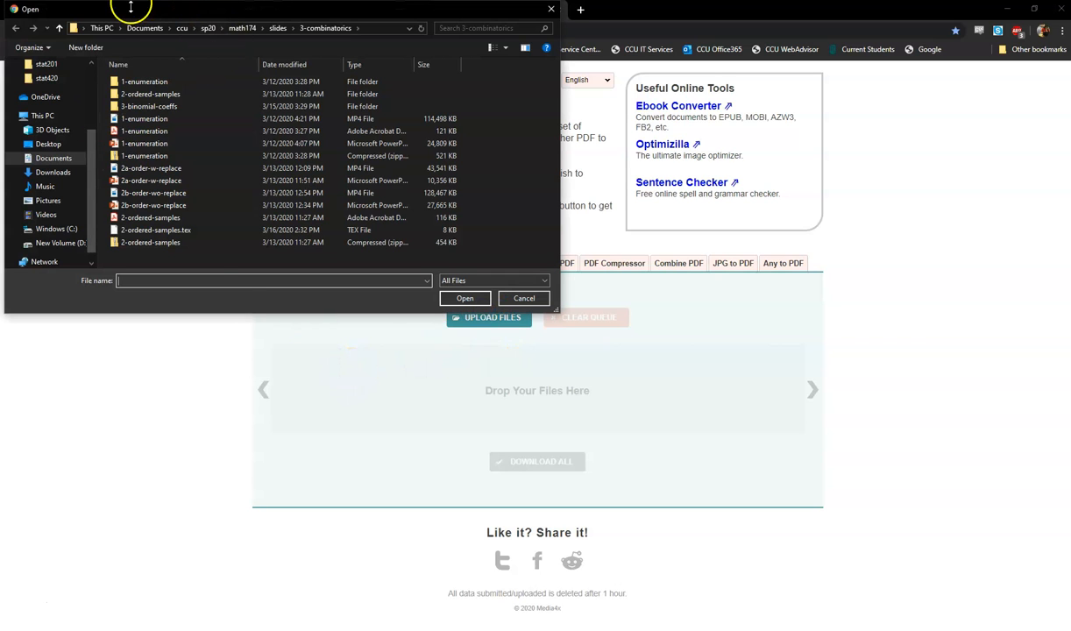
left_click(145, 130)
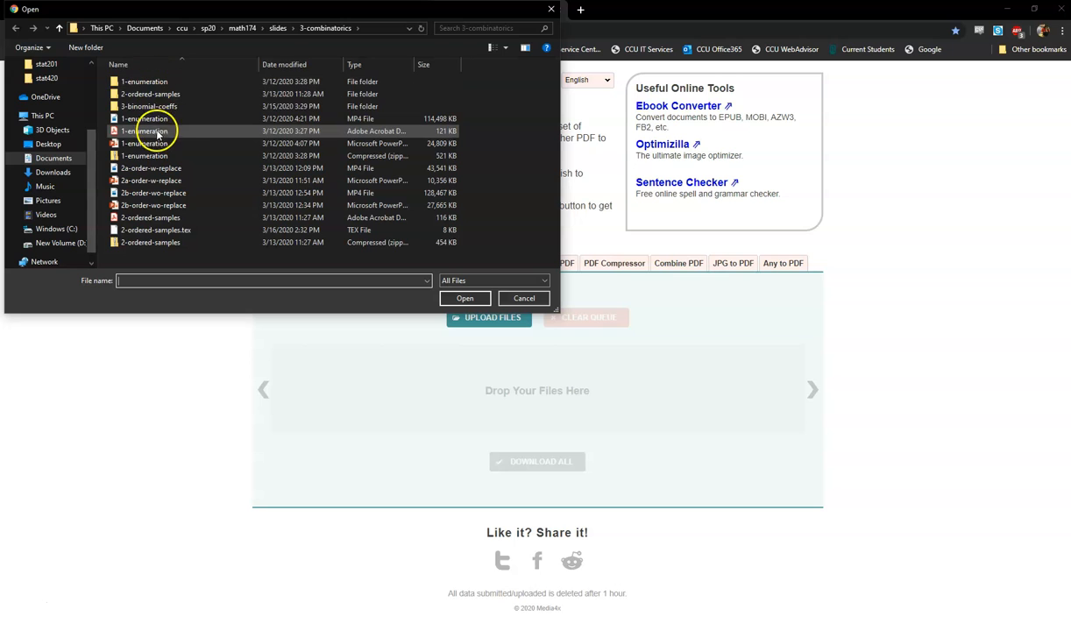
left_click(144, 131)
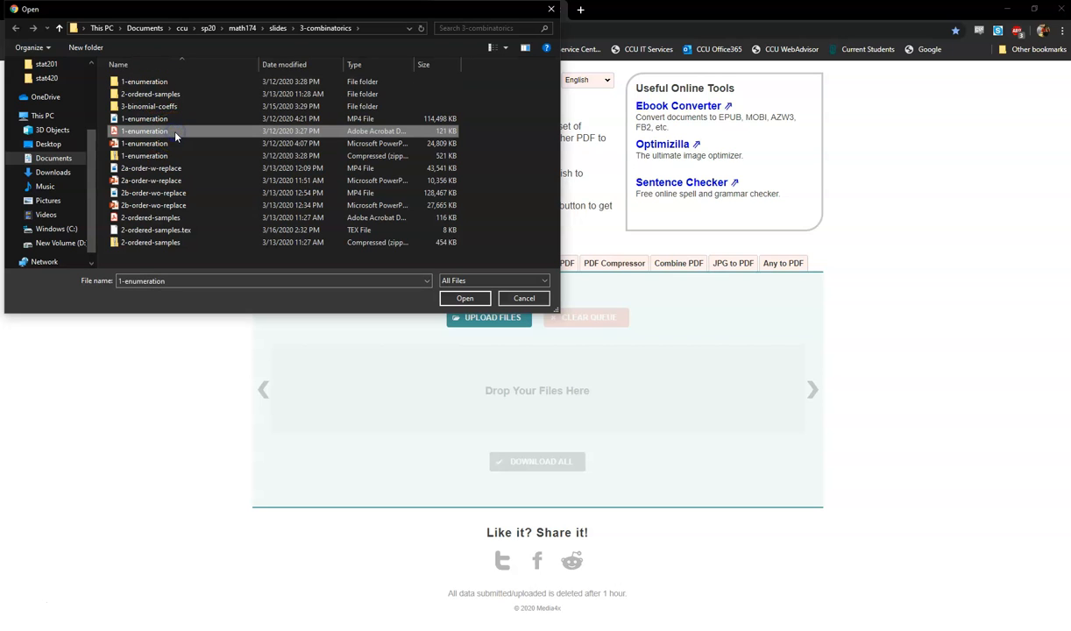
left_click(464, 298)
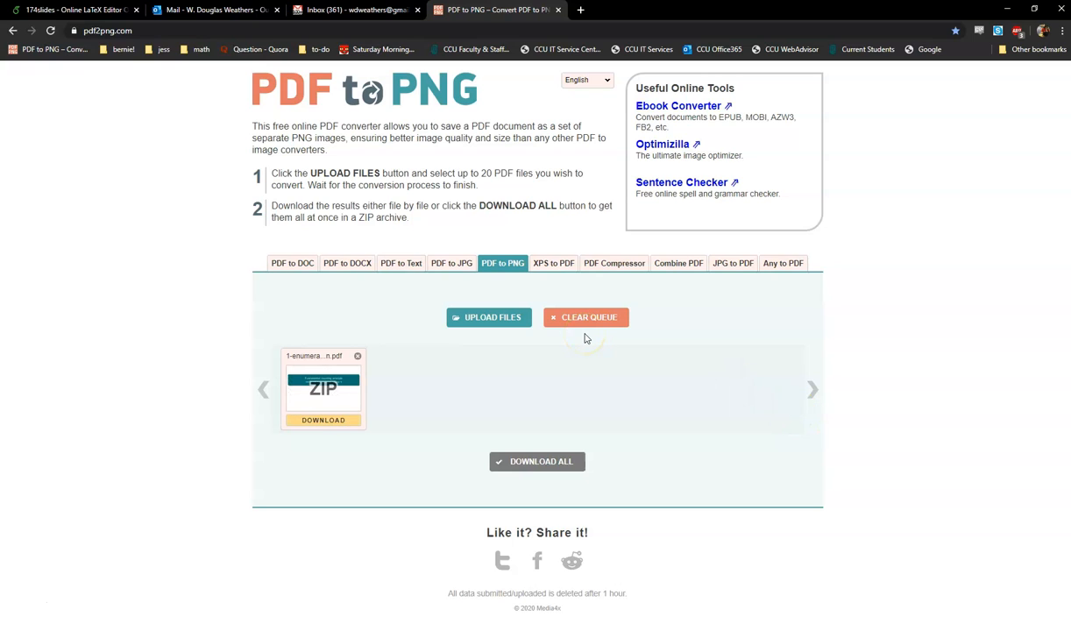
left_click(322, 420)
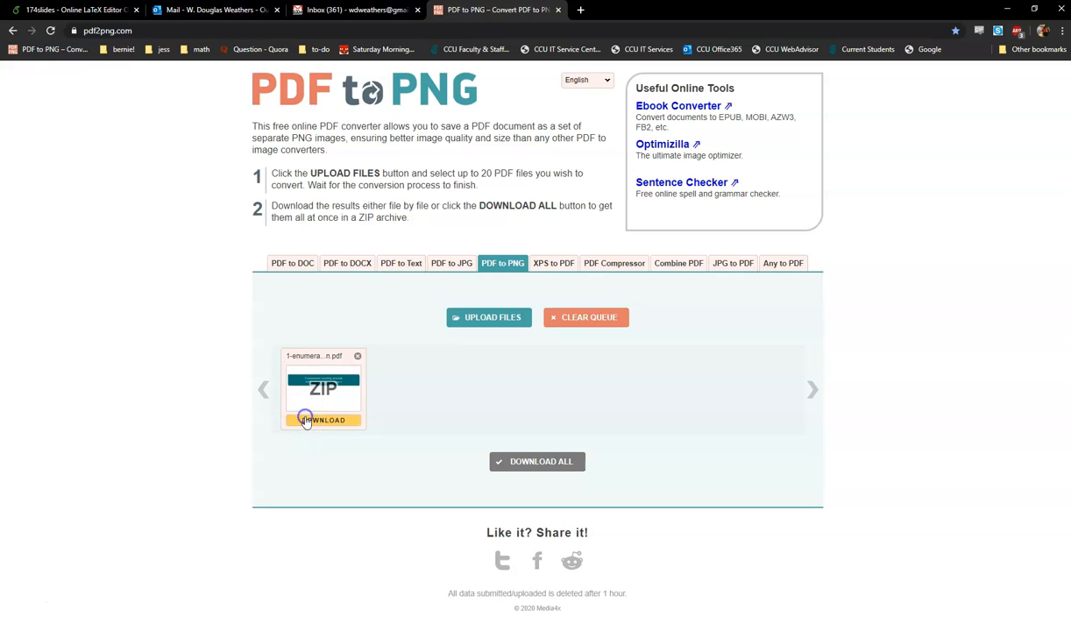
left_click(322, 419)
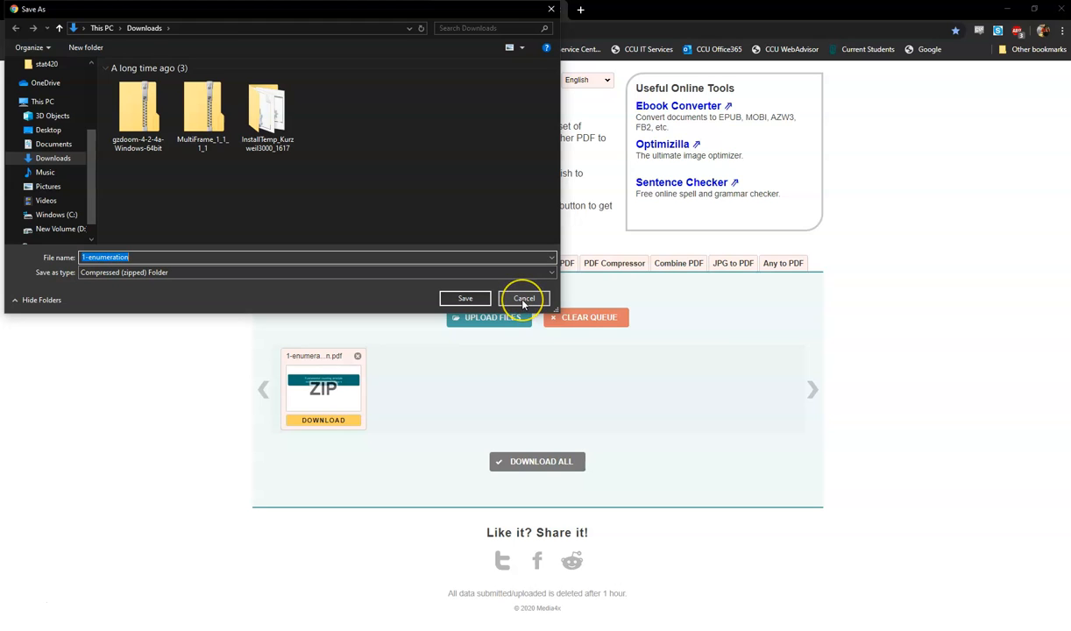
left_click(523, 298)
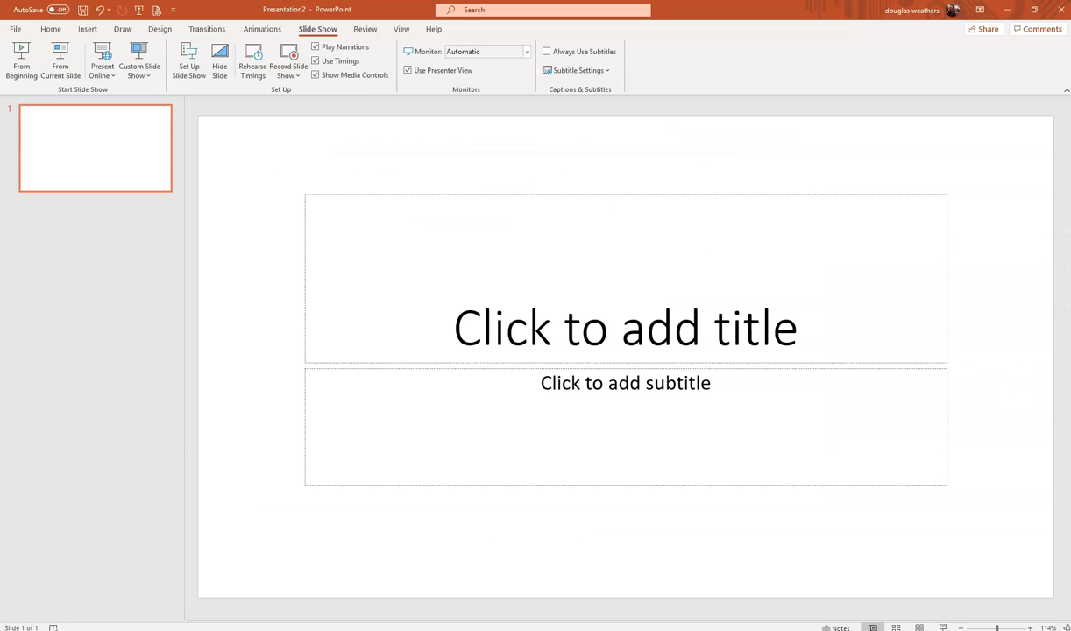
mouse_move(308, 226)
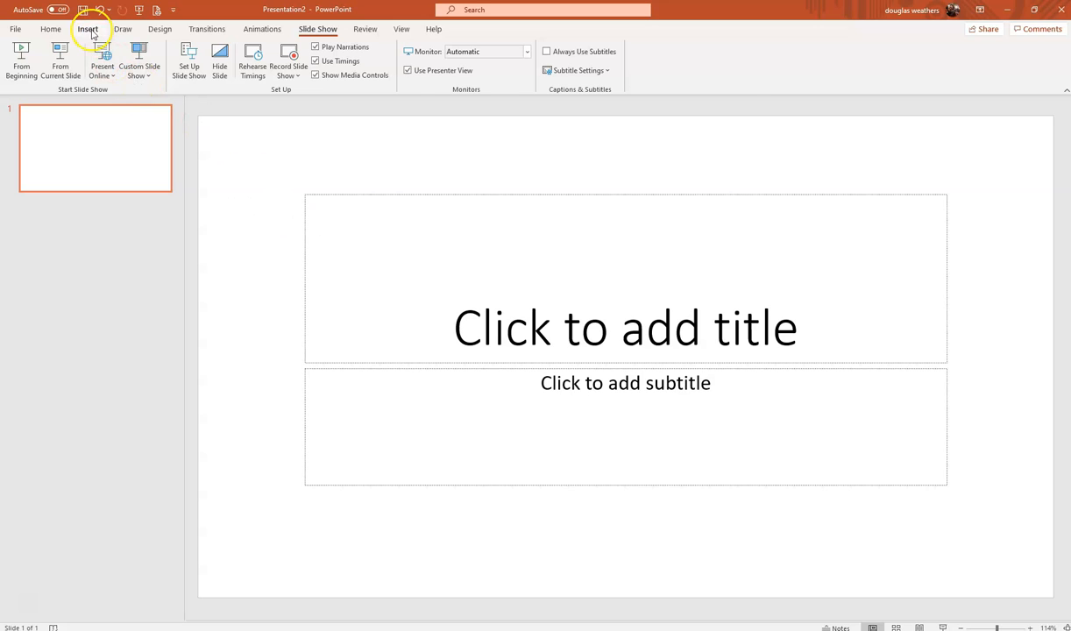
- Open the New Photo Album dialog from the Insert ribbon's Photo Album menu
left_click(88, 28)
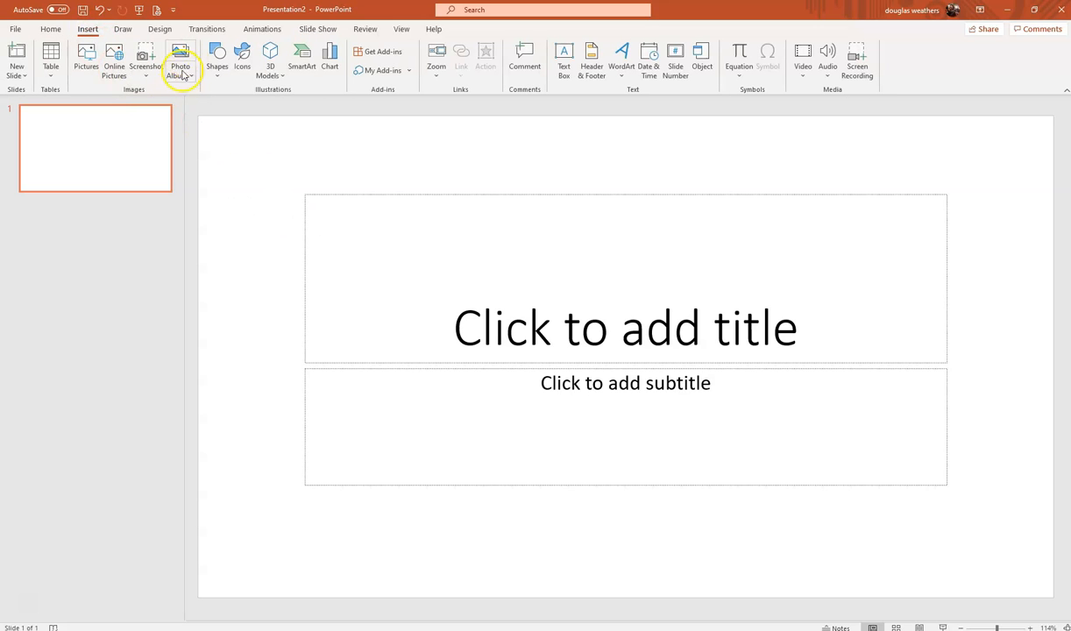
left_click(180, 66)
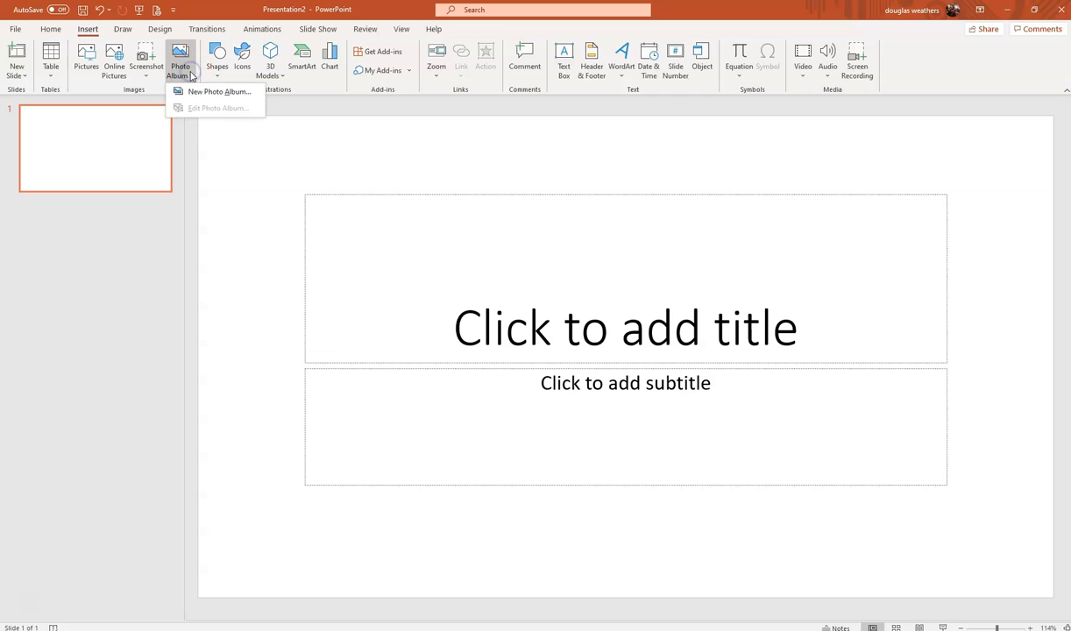
left_click(218, 91)
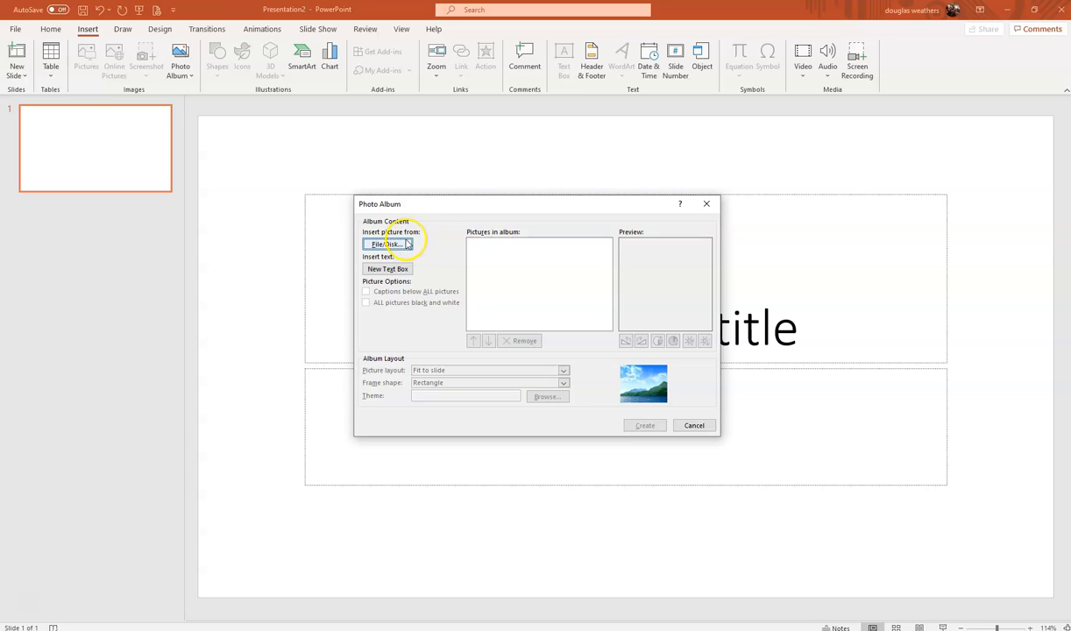
- Add slide images 1–18 from the 1-enumeration folder and create the photo album
left_click(386, 244)
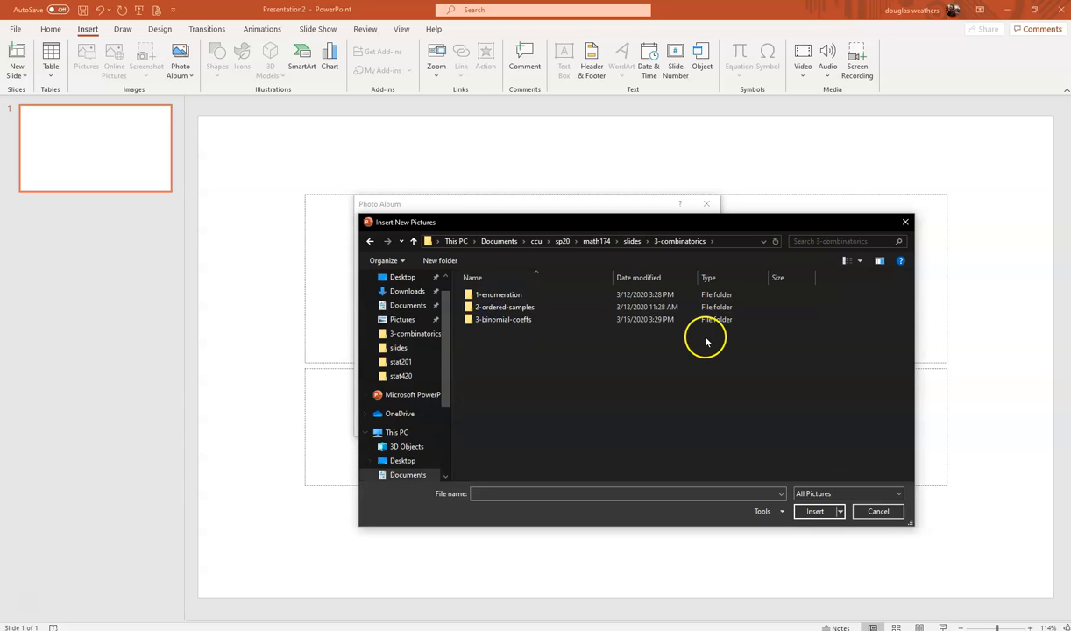
double_click(498, 294)
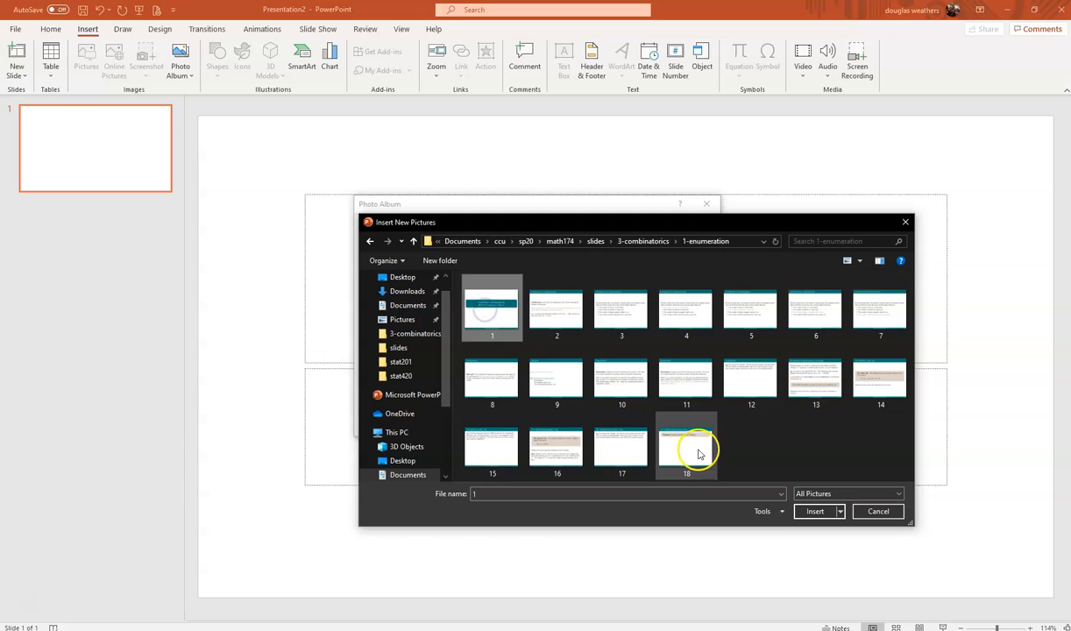
left_click(877, 510)
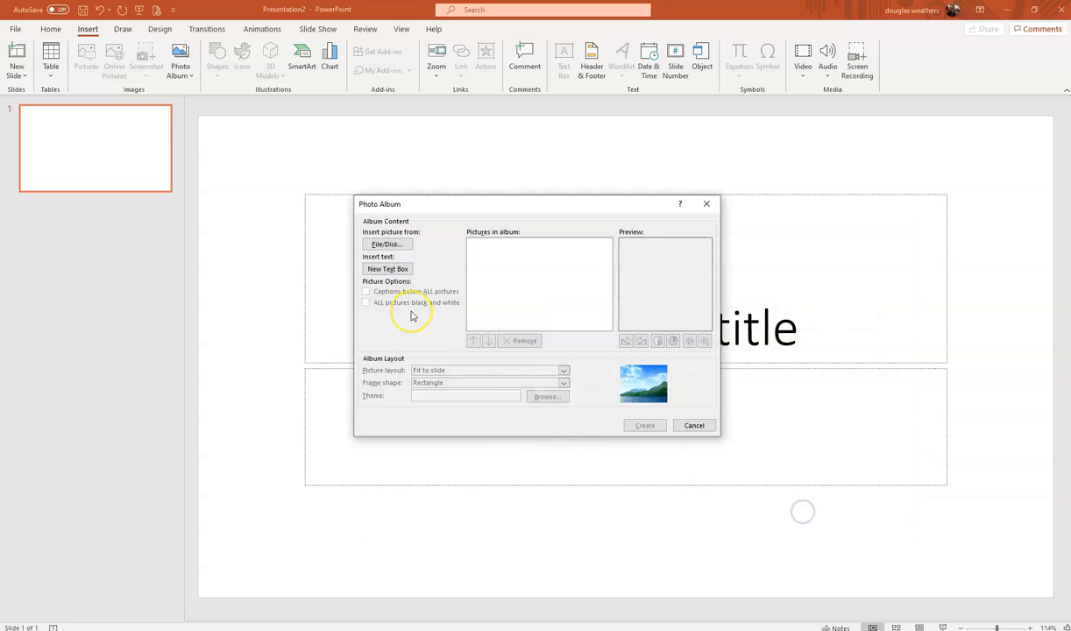
left_click(386, 243)
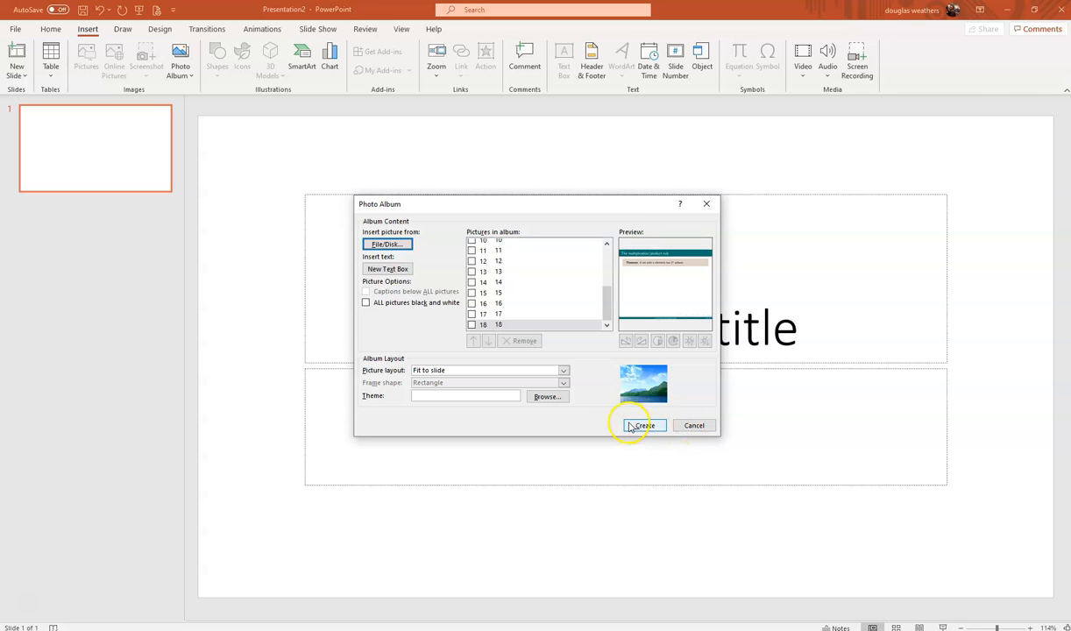
left_click(643, 425)
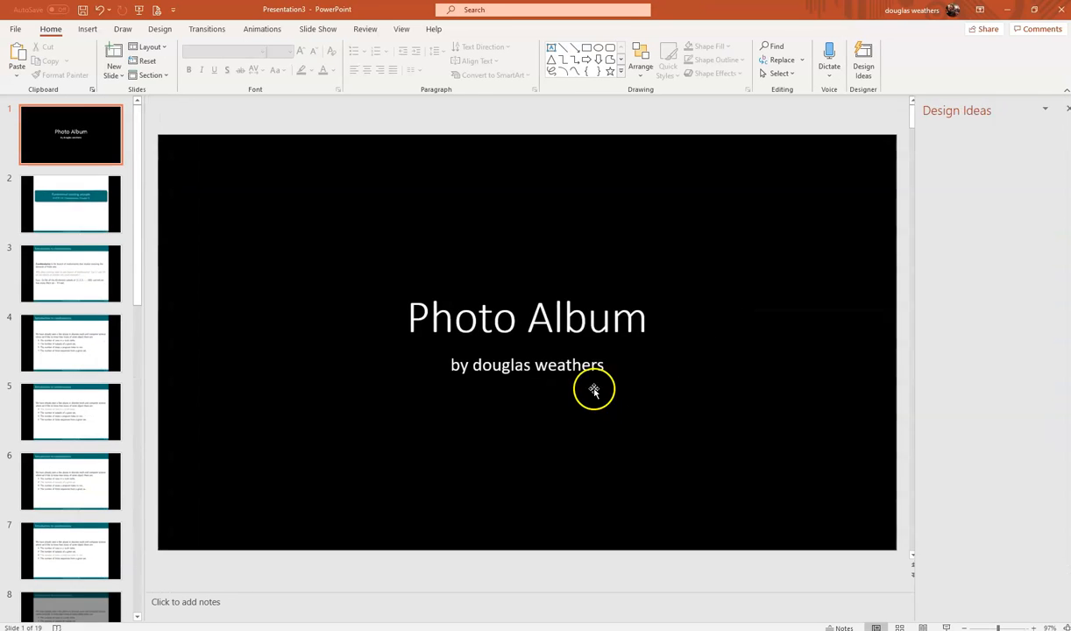
- Delete the Photo Album title slide and review the remaining 18 image slides
left_click(70, 339)
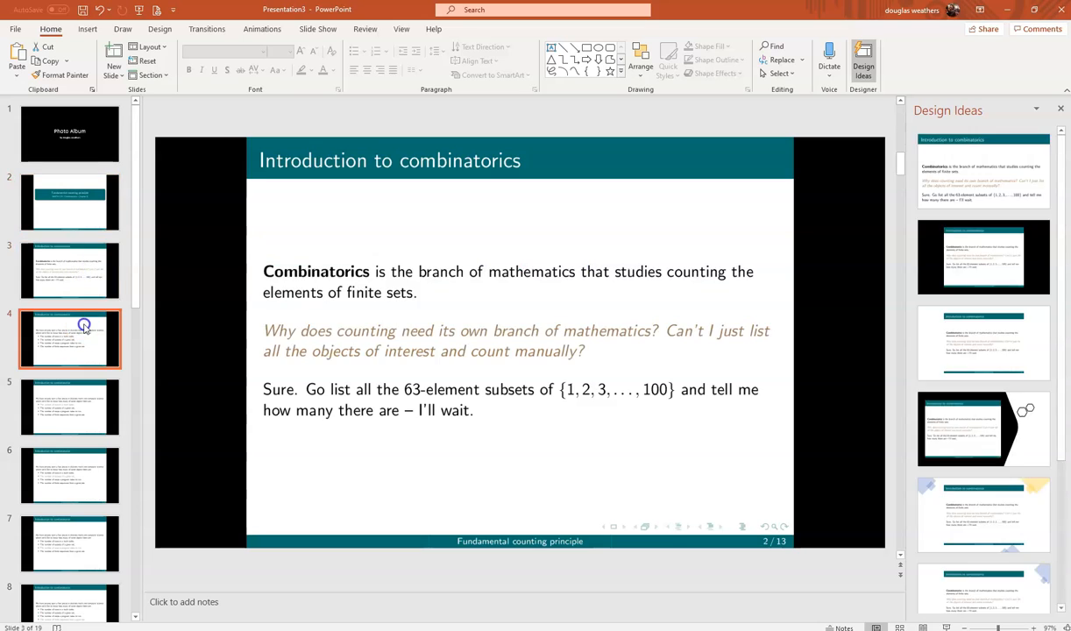
left_click(69, 133)
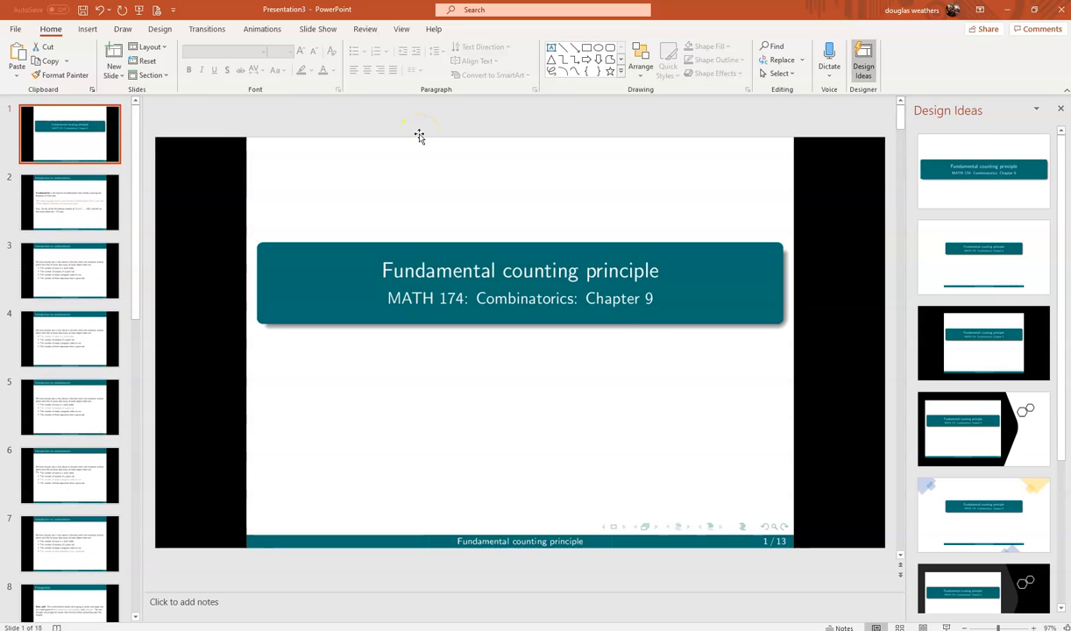
mouse_move(321, 166)
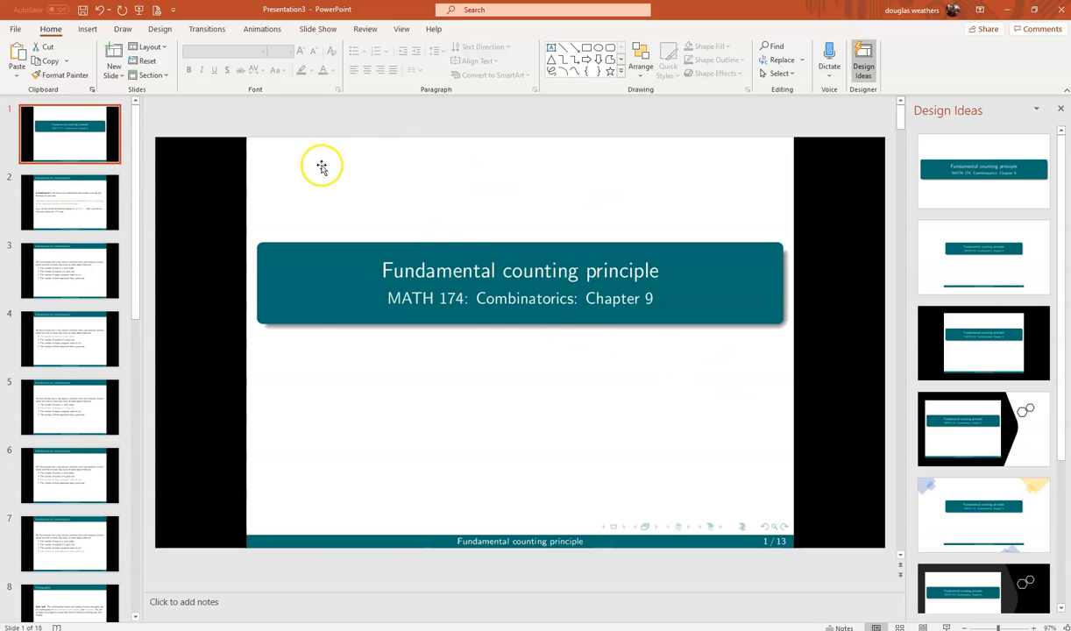
left_click(70, 270)
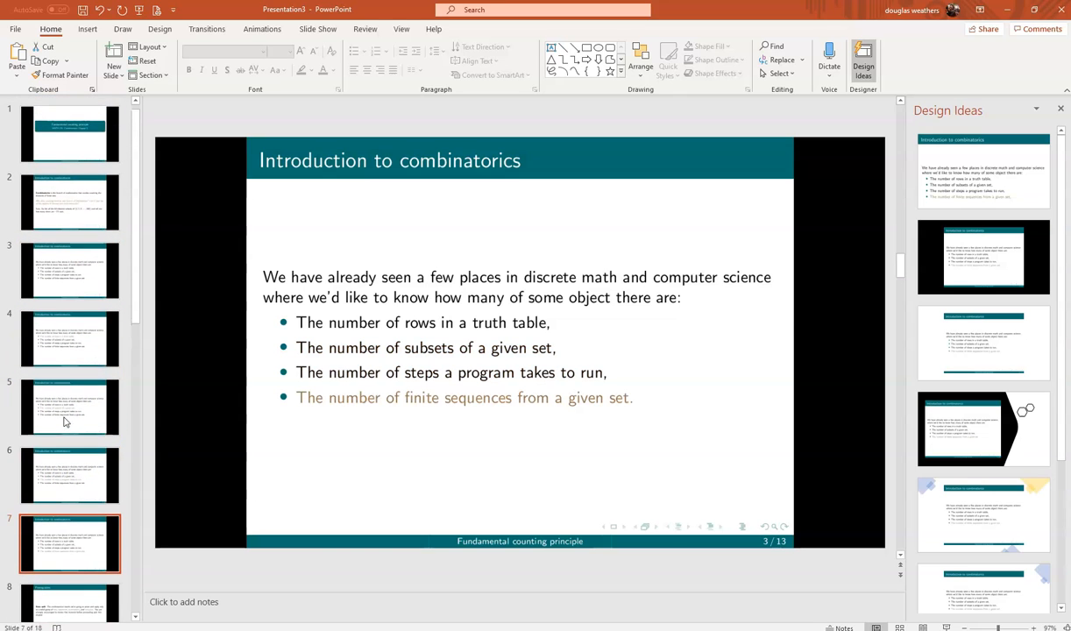
- Add a blank slide after slide 1 and give it a solid white background
left_click(70, 133)
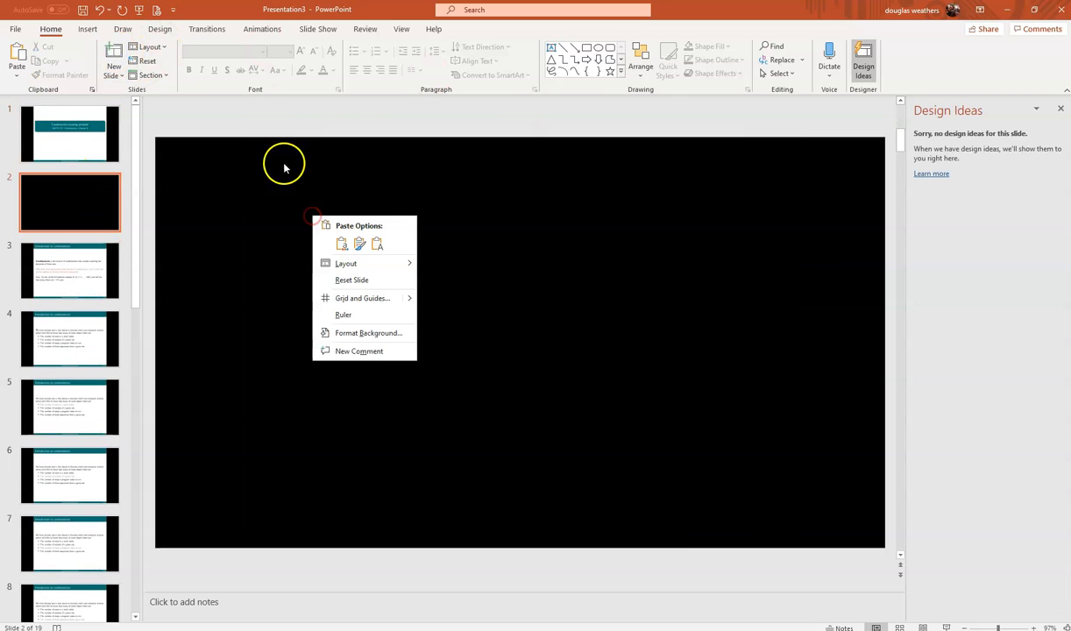
left_click(345, 263)
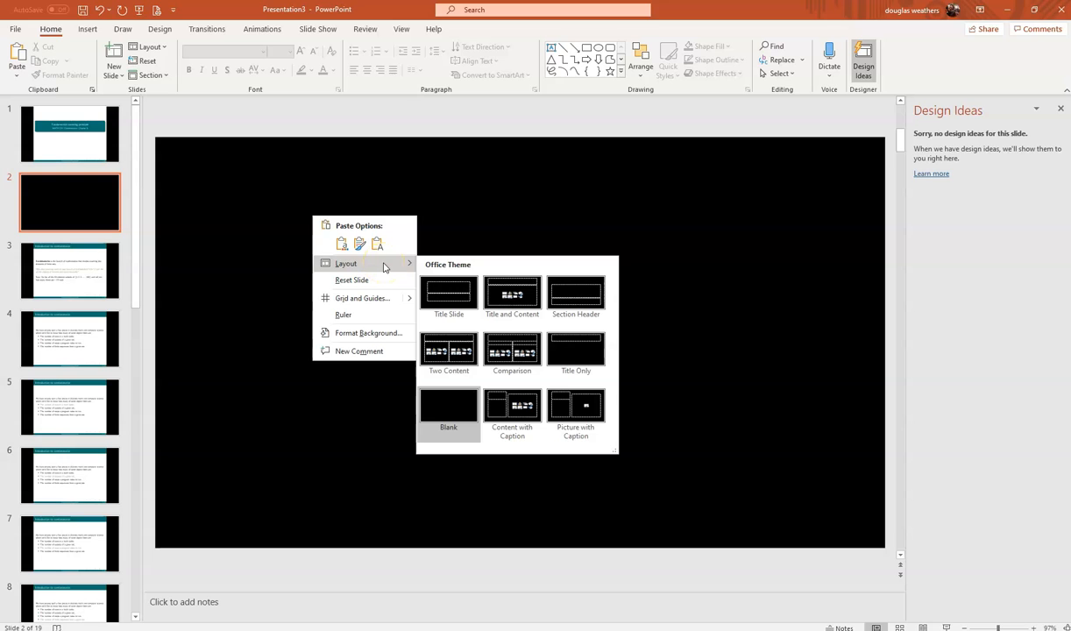
left_click(368, 332)
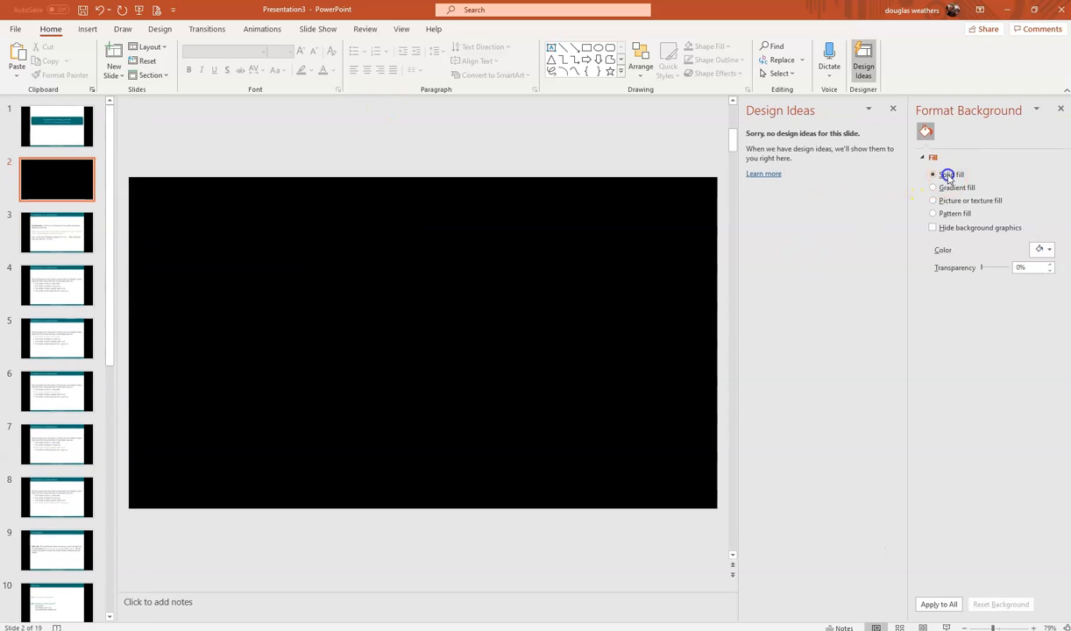
left_click(1047, 250)
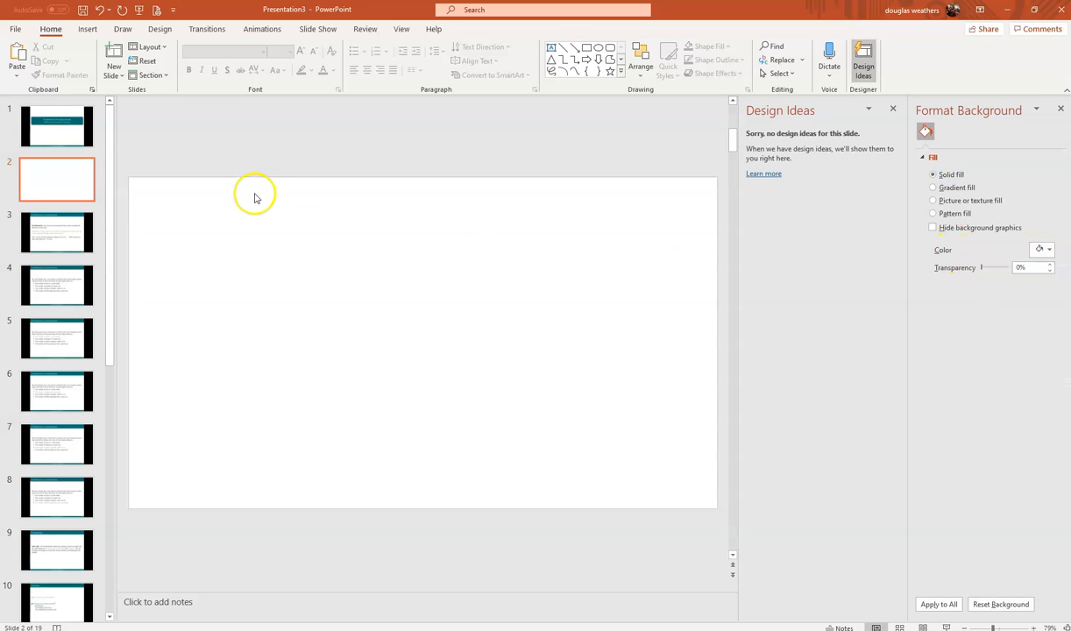
left_click(86, 29)
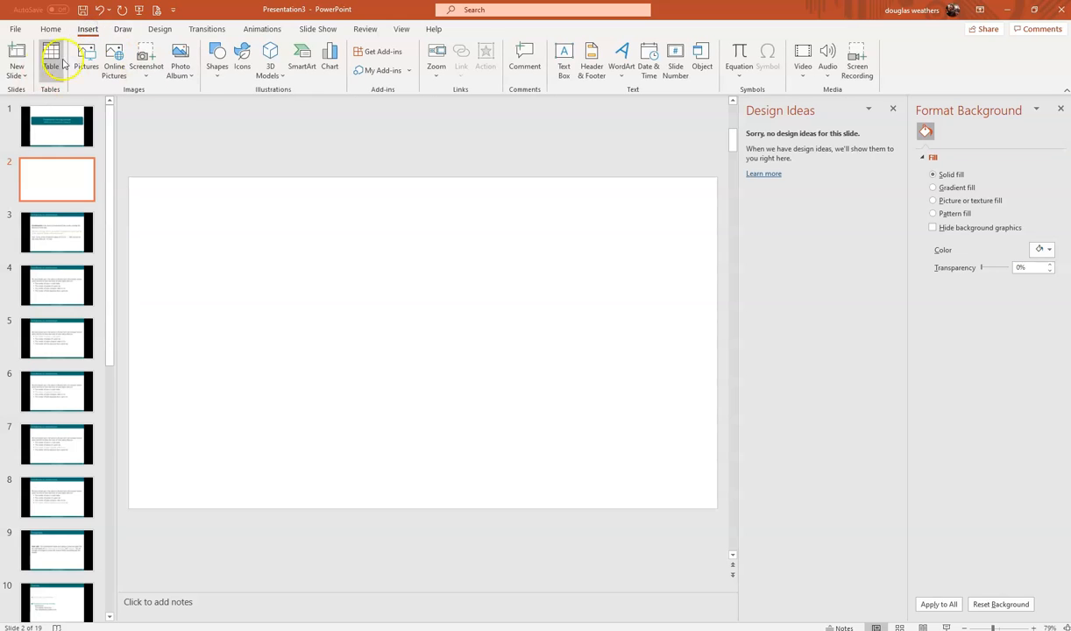
mouse_move(563, 57)
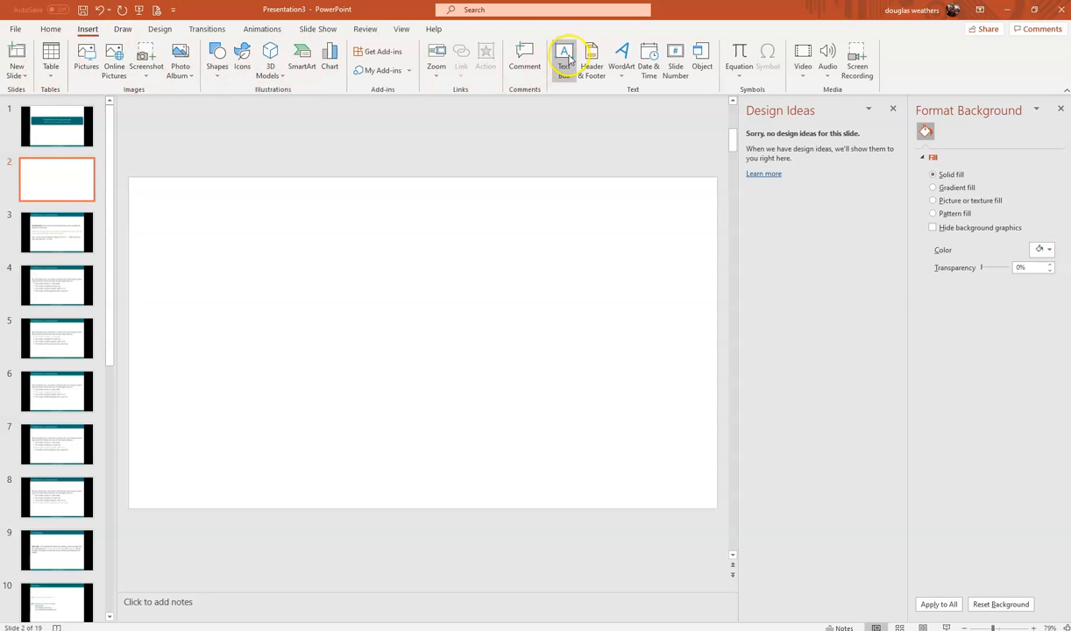
- Add a text box near slide 2's top left reading 'Example: What is 3+5?'
left_click(564, 57)
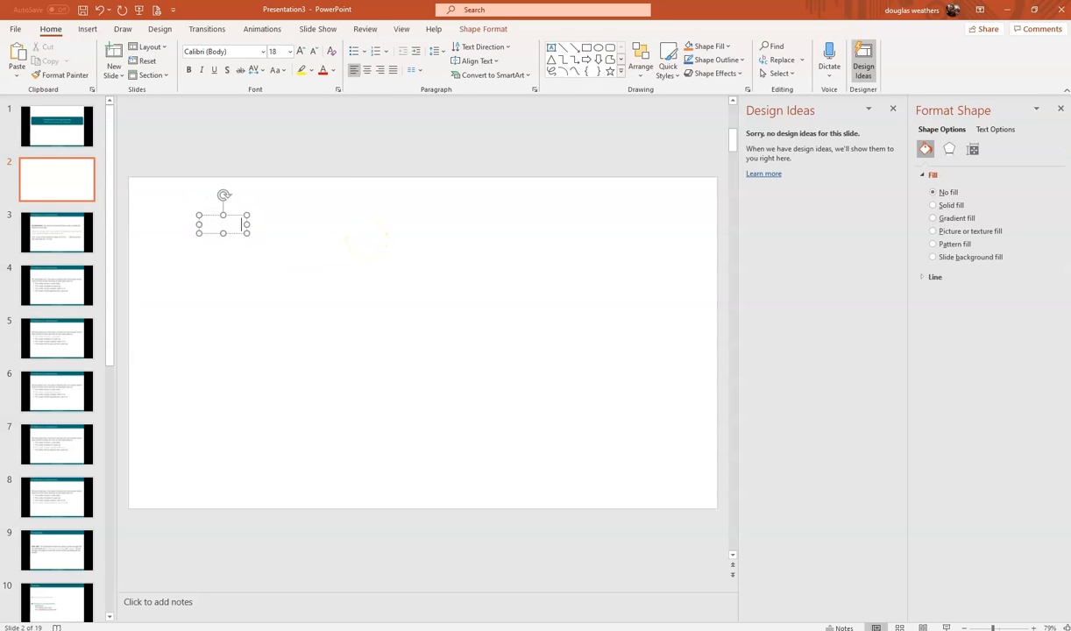
left_click(333, 70)
type("Example: What is")
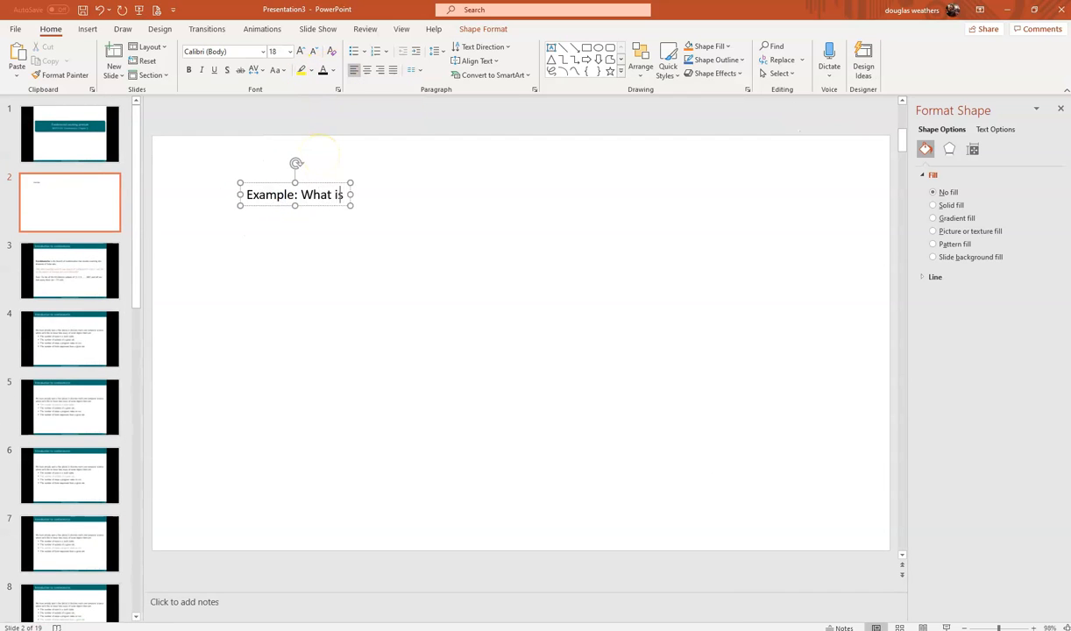
type("3+5?")
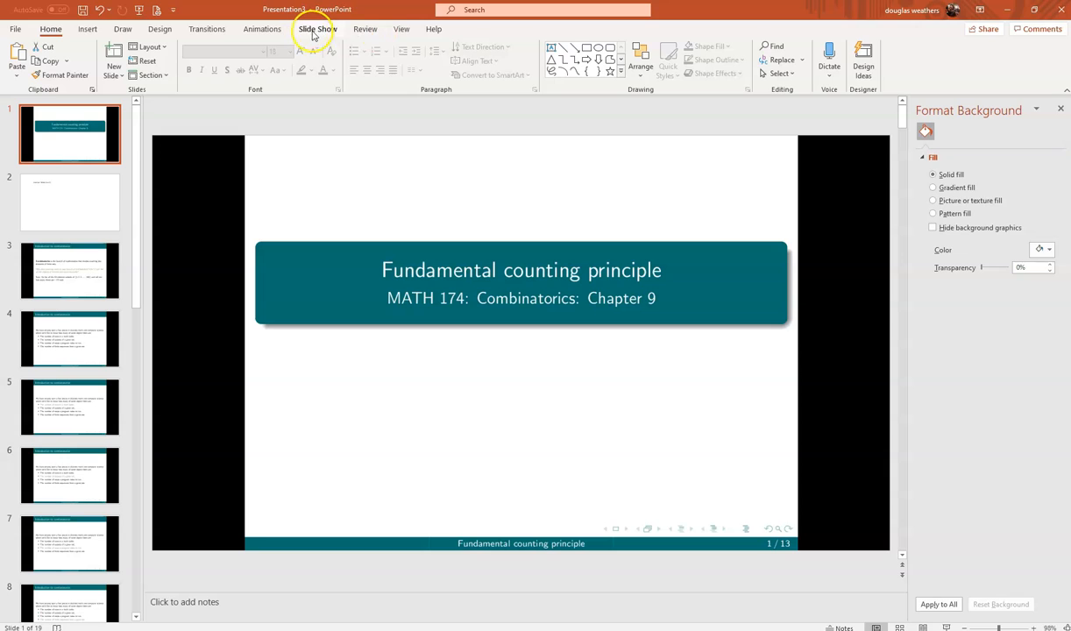
- Start recording the slide show from the first slide
left_click(317, 29)
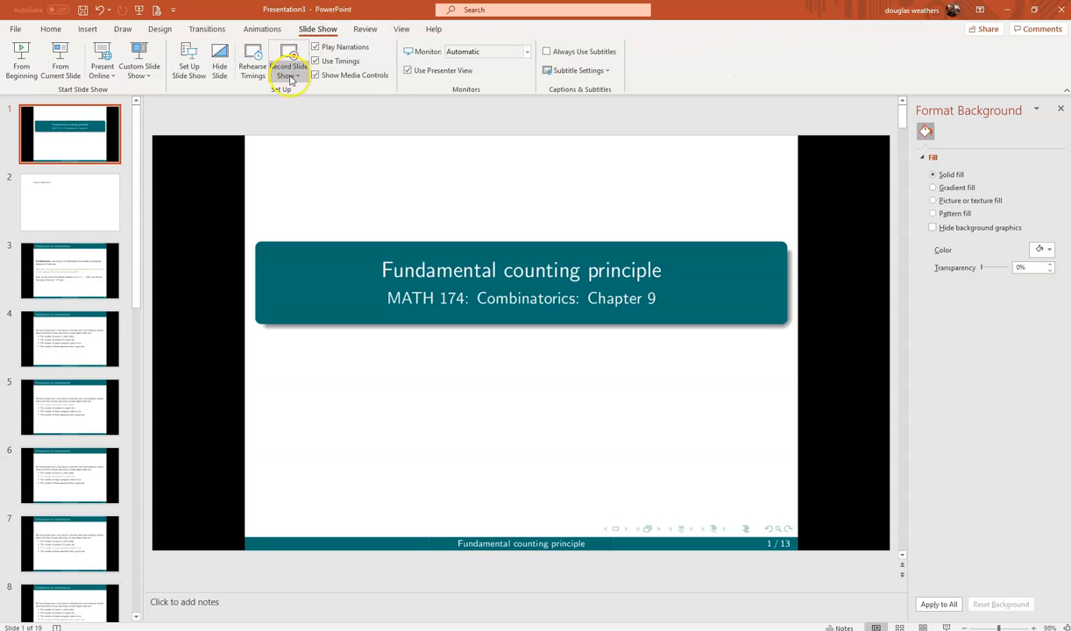
left_click(288, 66)
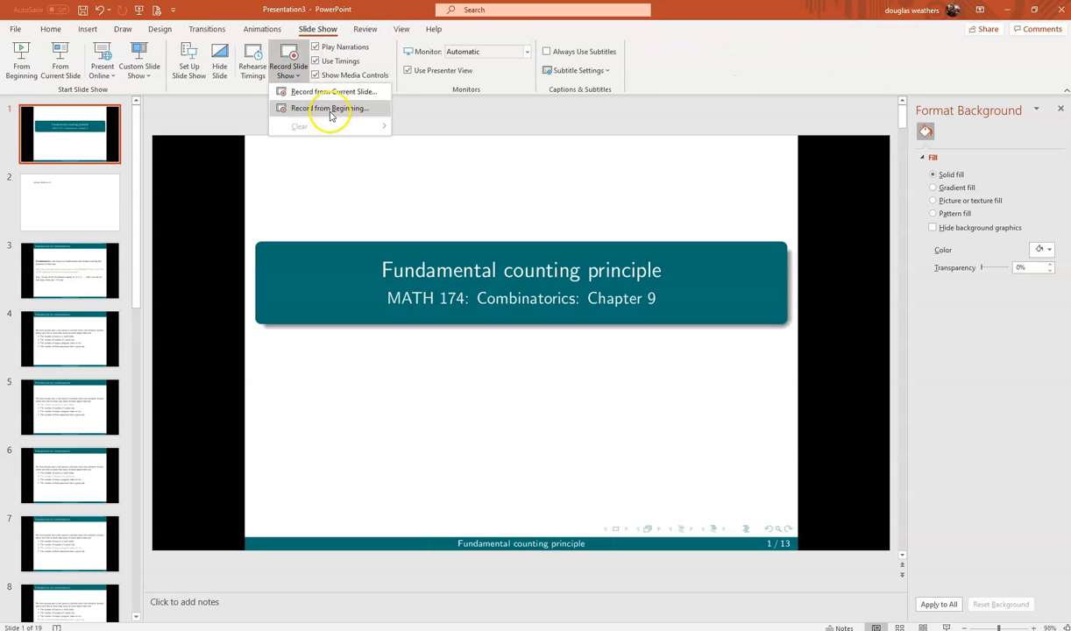
left_click(330, 107)
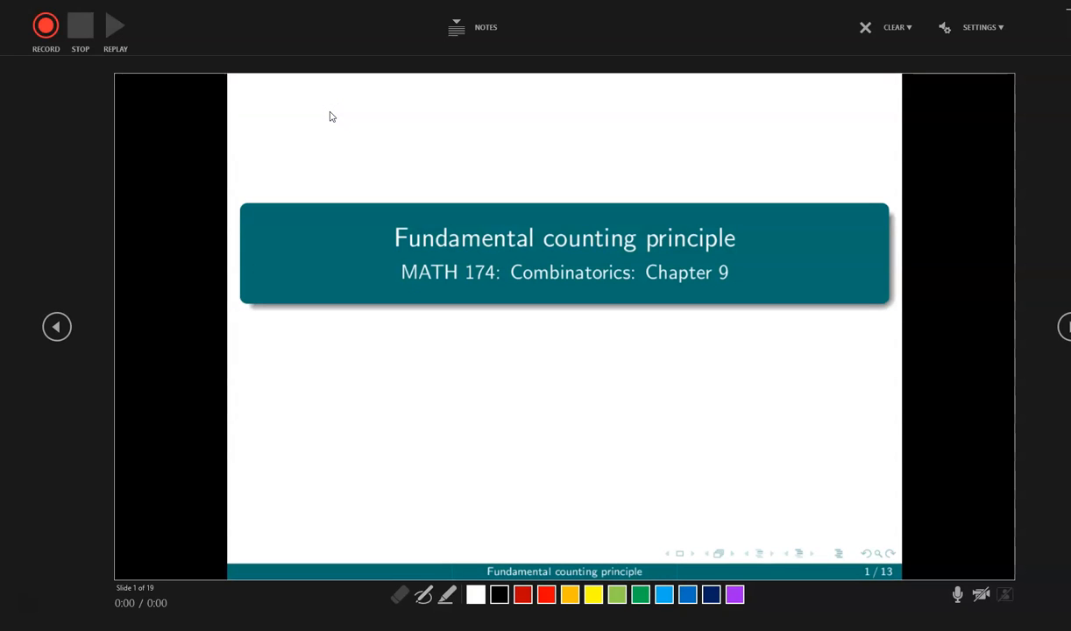
mouse_move(45, 27)
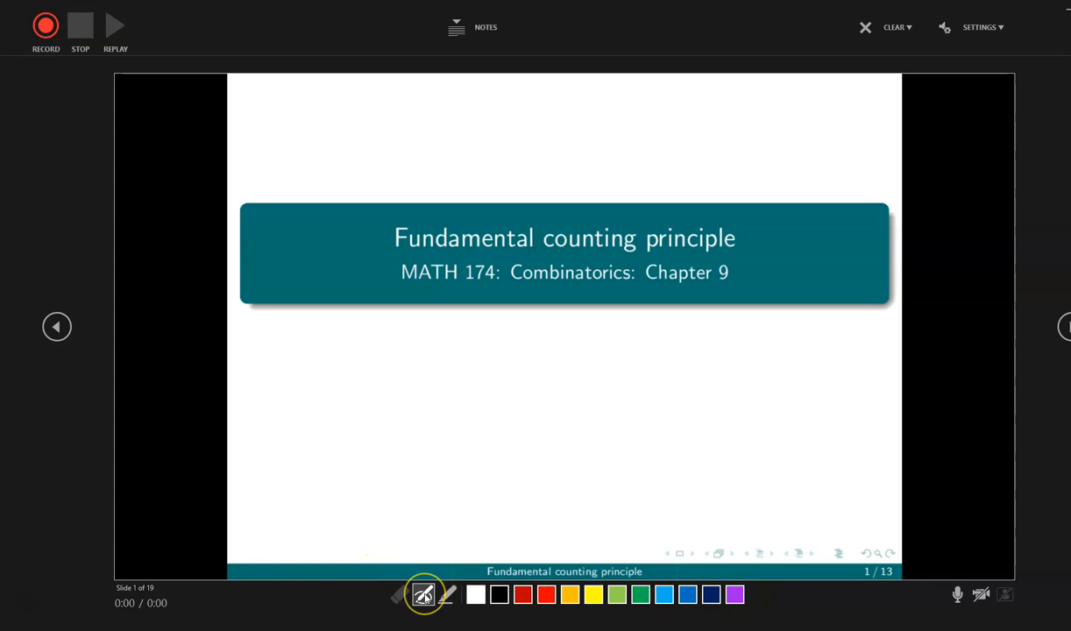
mouse_move(423, 595)
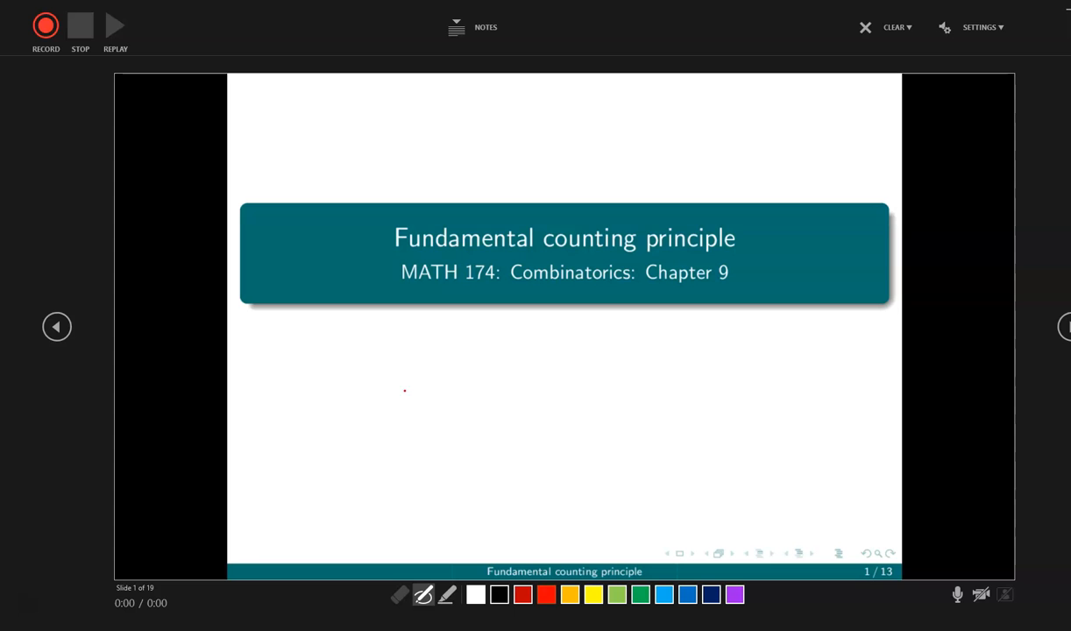
mouse_move(404, 395)
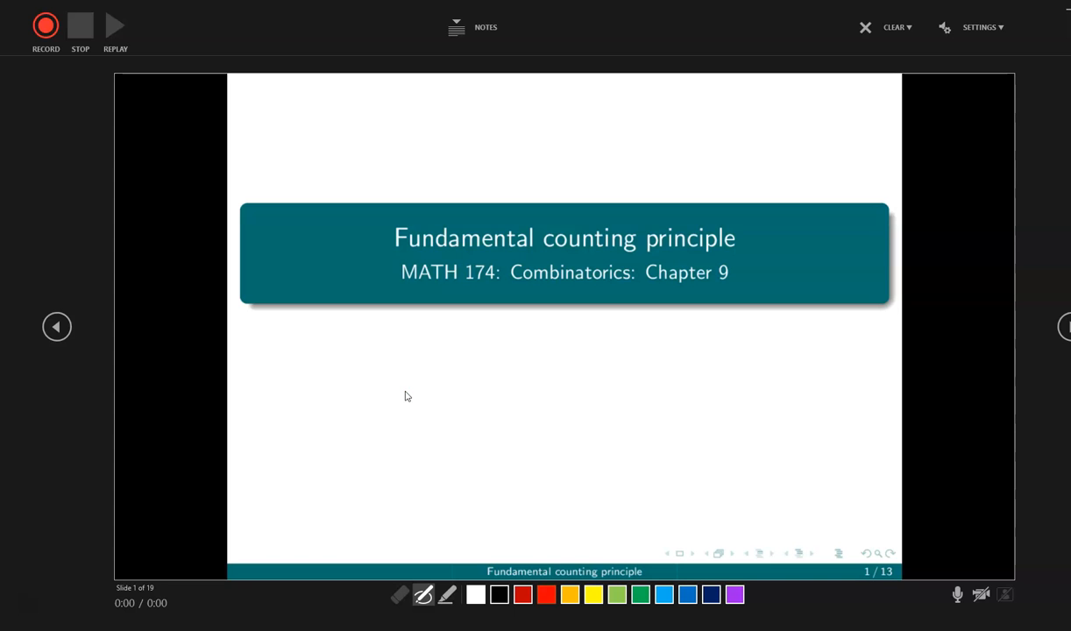
- Start the narration recording on the title slide with the red pen ready
left_click(46, 25)
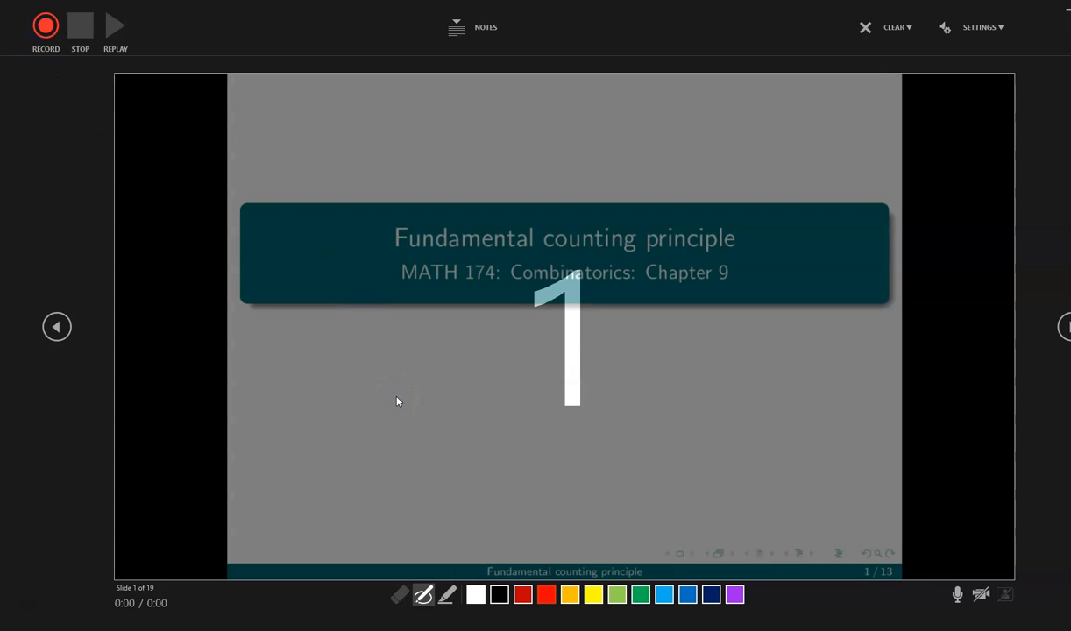
- Handwrite 'I can draw on this.' in red below the title, then advance to slide 2
left_click(45, 25)
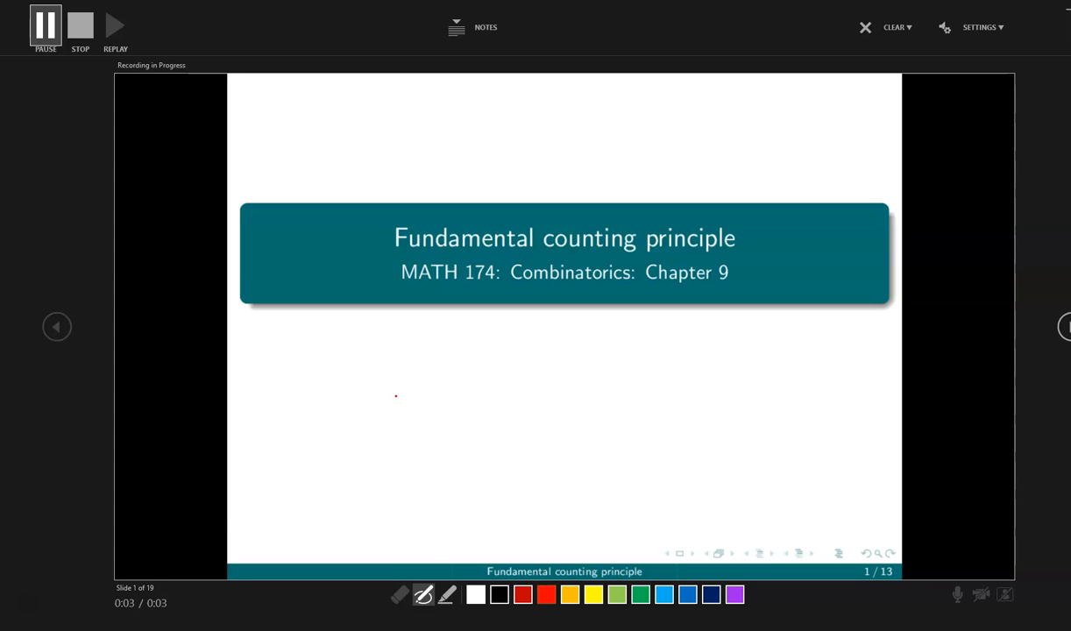
left_click_drag(343, 324, 346, 374)
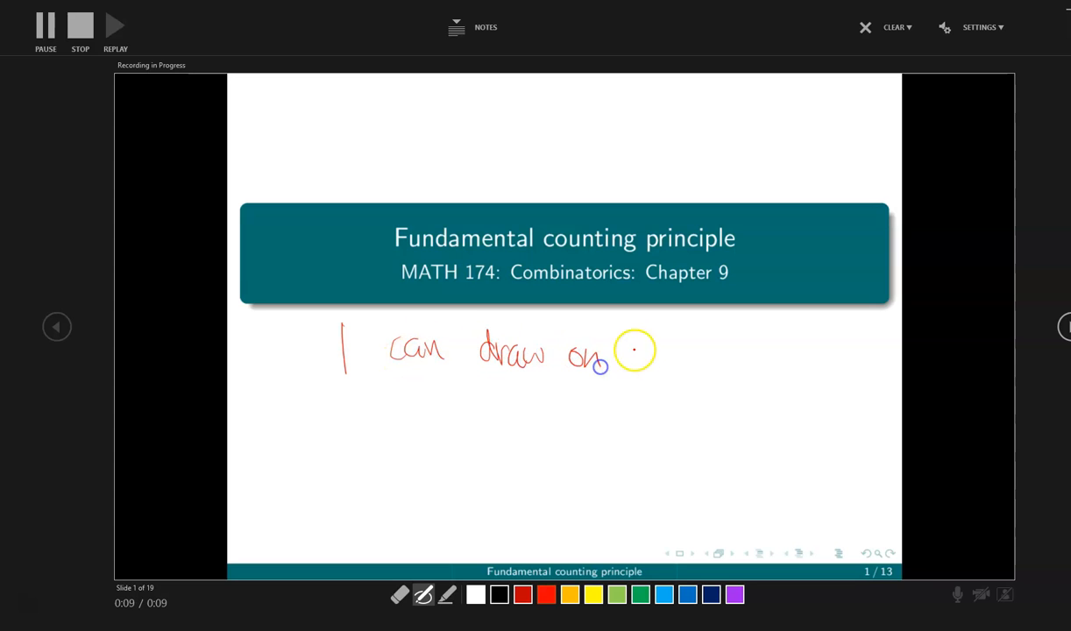
left_click_drag(631, 342, 701, 364)
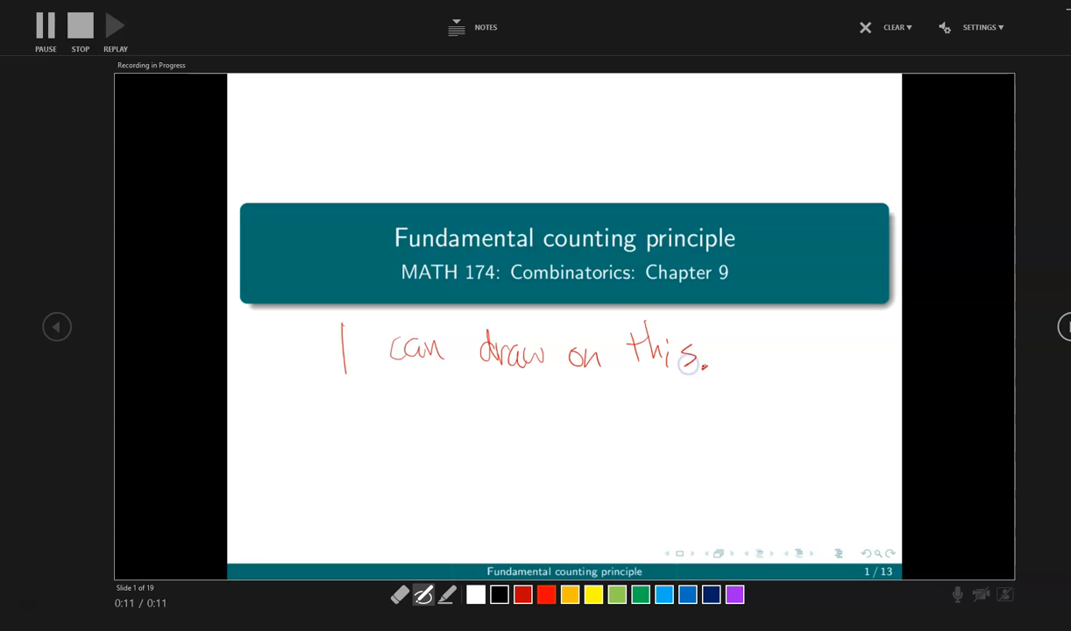
left_click(1062, 326)
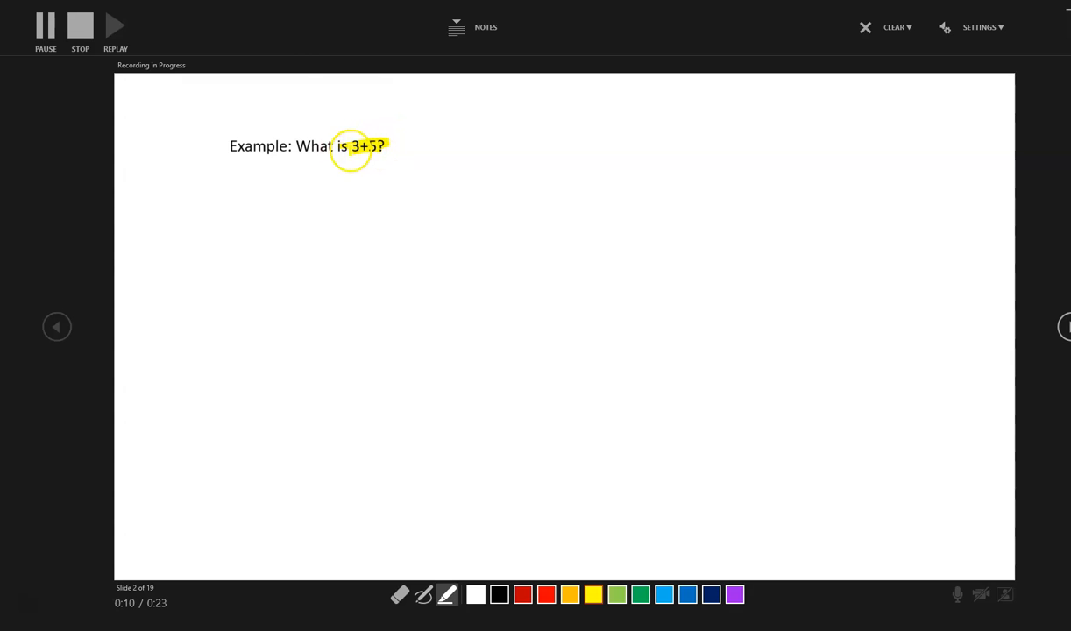
- With black pen ink, draw a brace under the tally marks and write 8 below it
left_click(423, 595)
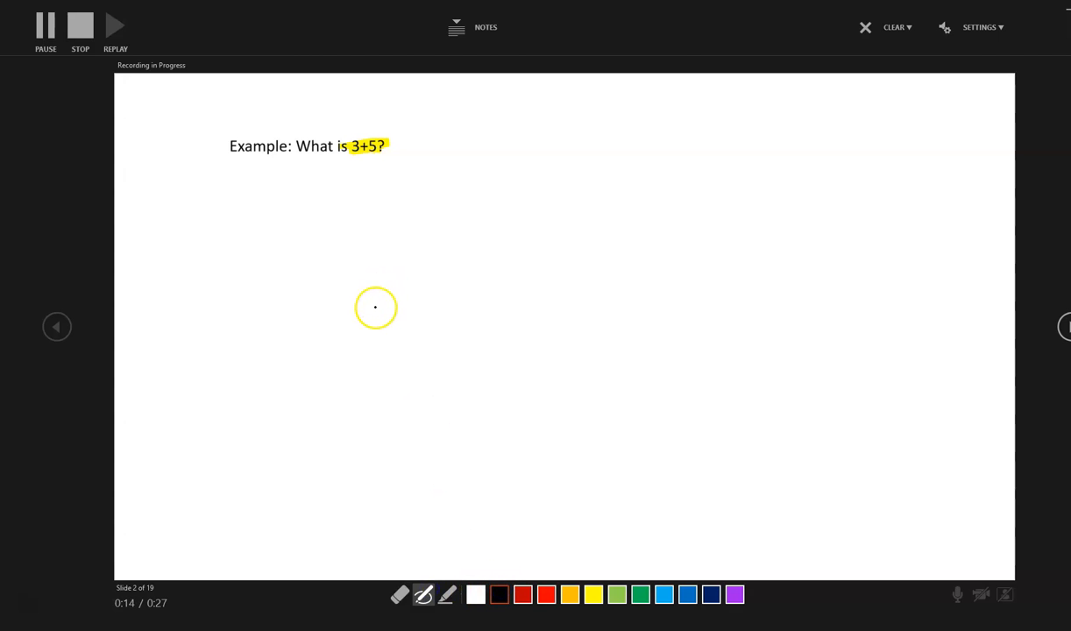
mouse_move(388, 201)
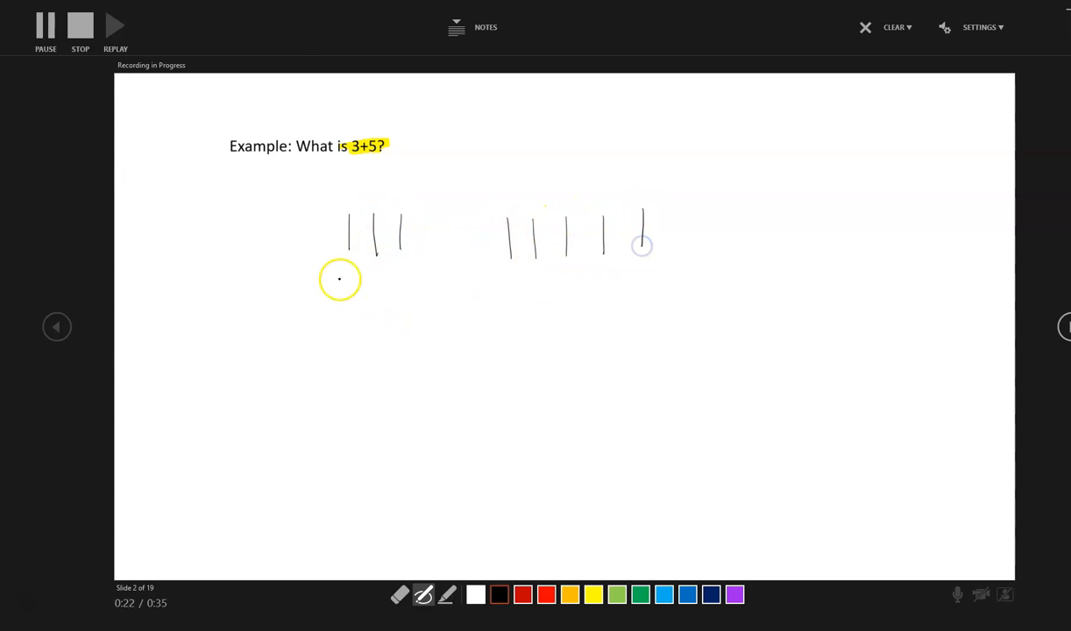
left_click_drag(342, 281, 617, 263)
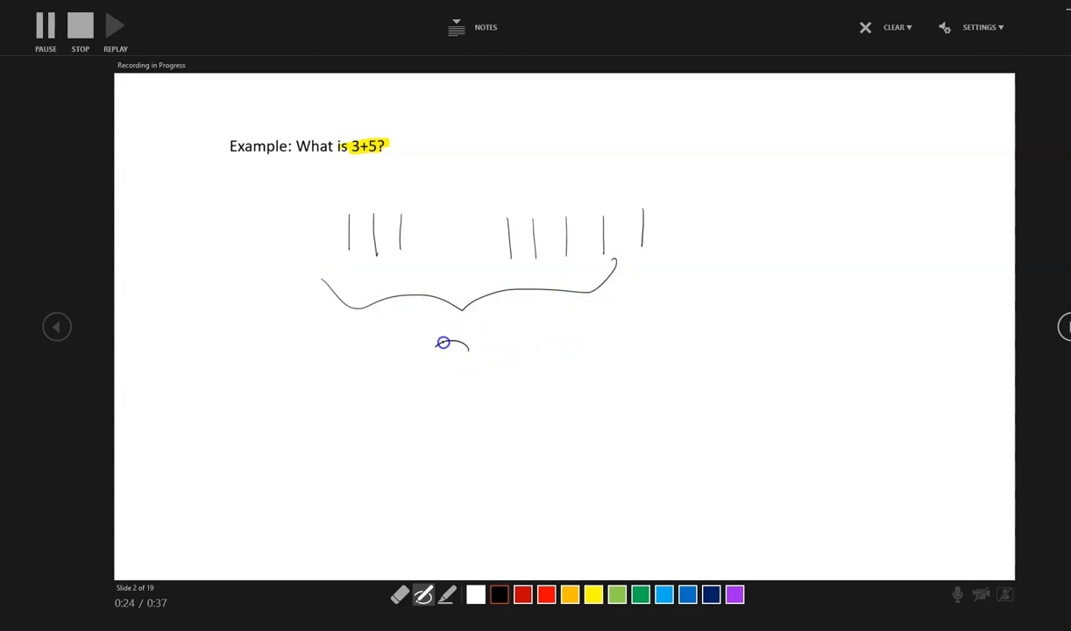
left_click_drag(443, 342, 496, 404)
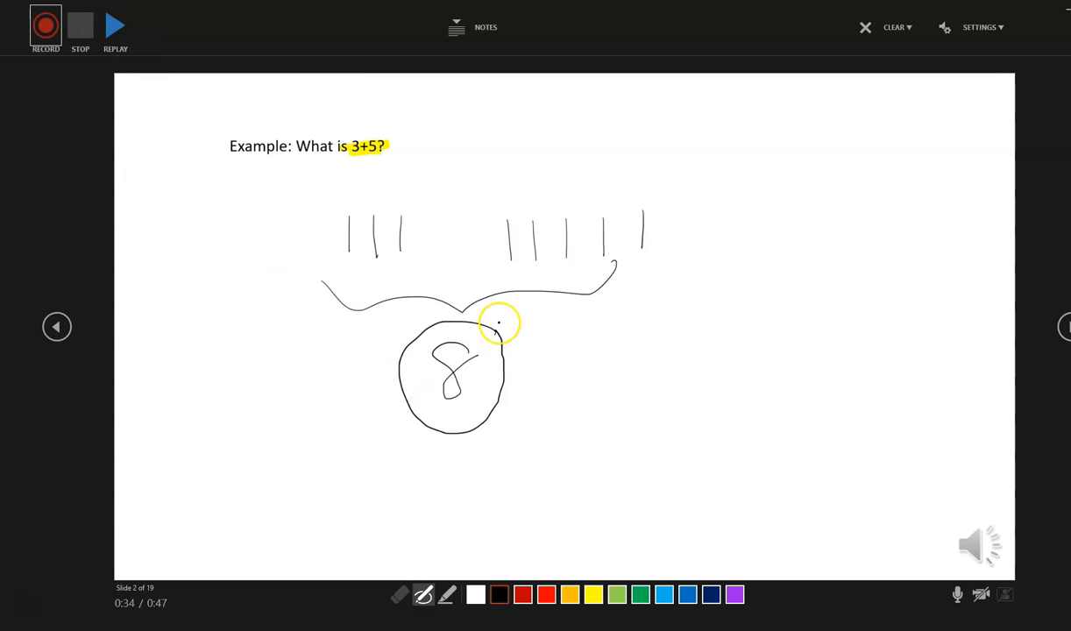
mouse_move(115, 26)
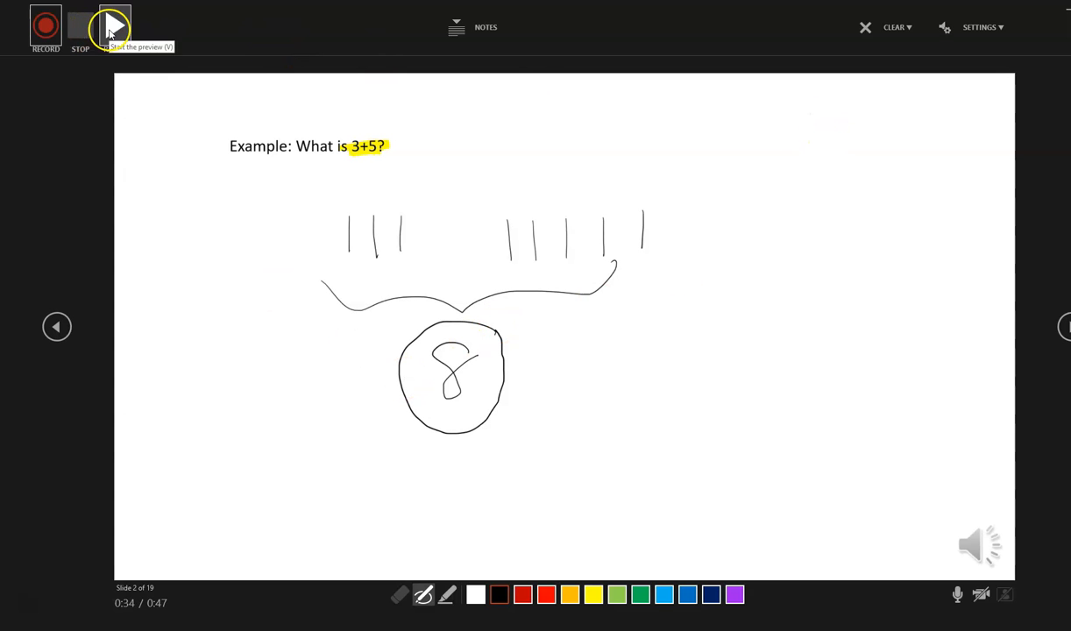
- Replay slide 2's recording to preview the narration and ink drawing
left_click(112, 25)
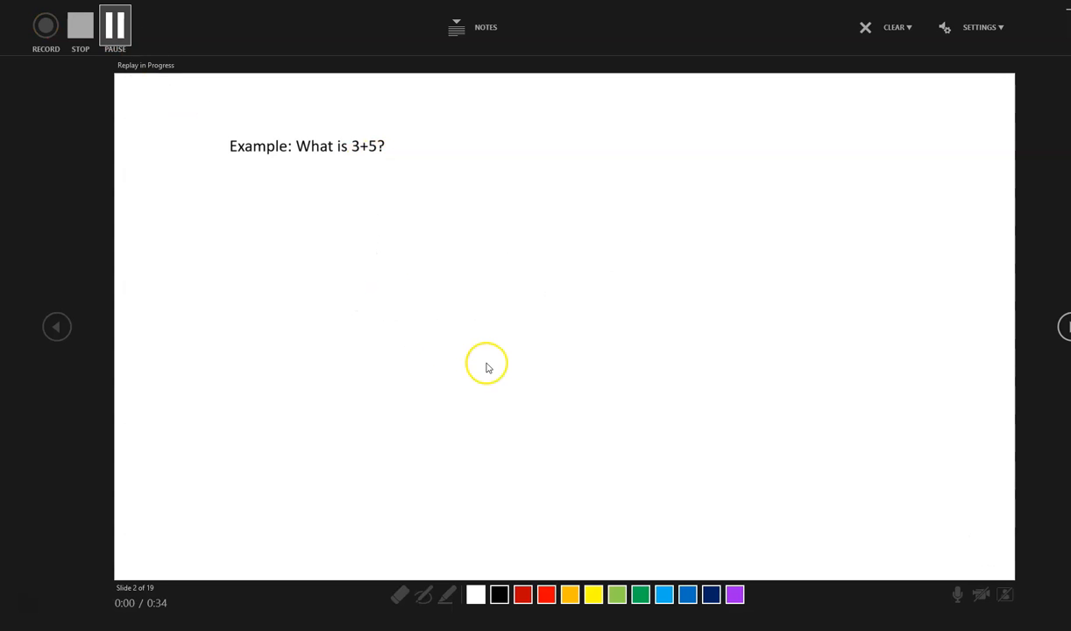
mouse_move(50, 583)
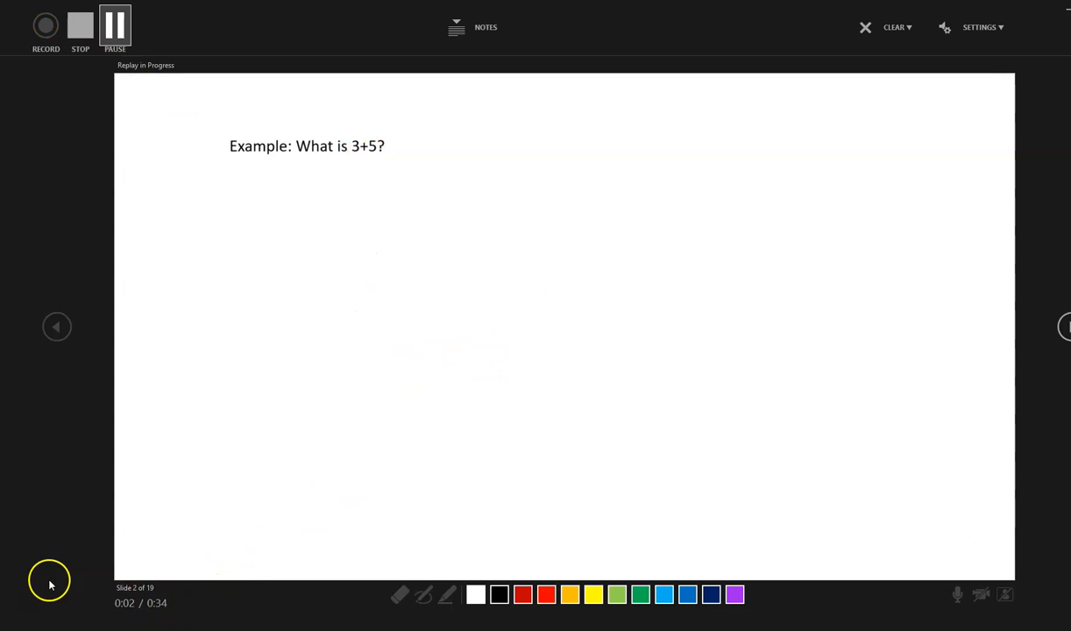
mouse_move(826, 589)
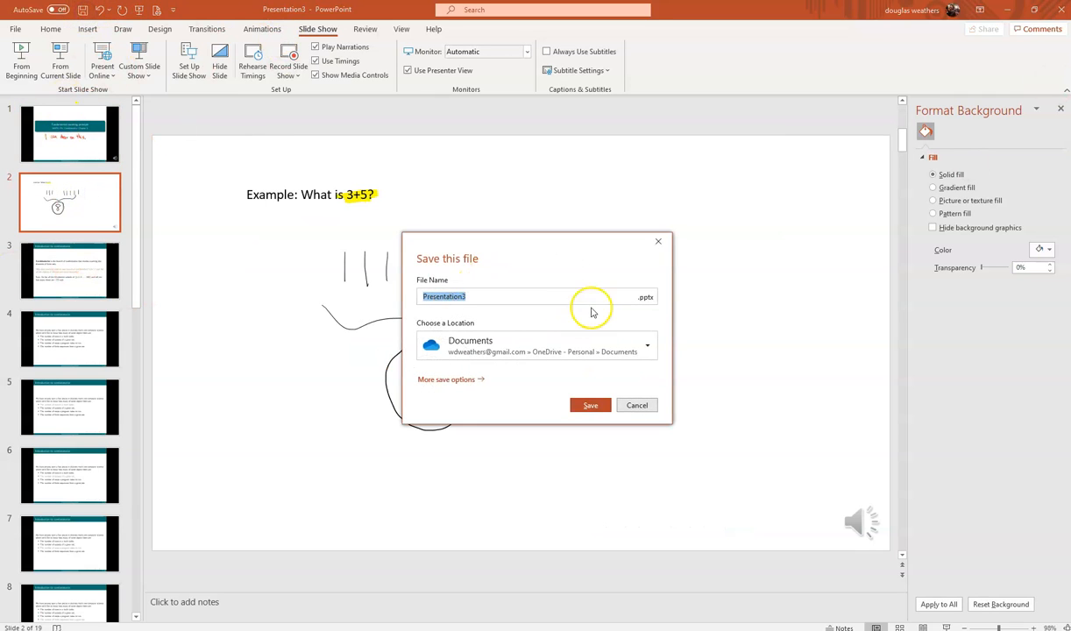
- Save the deck as Presentation3 in OneDrive Documents
left_click(590, 405)
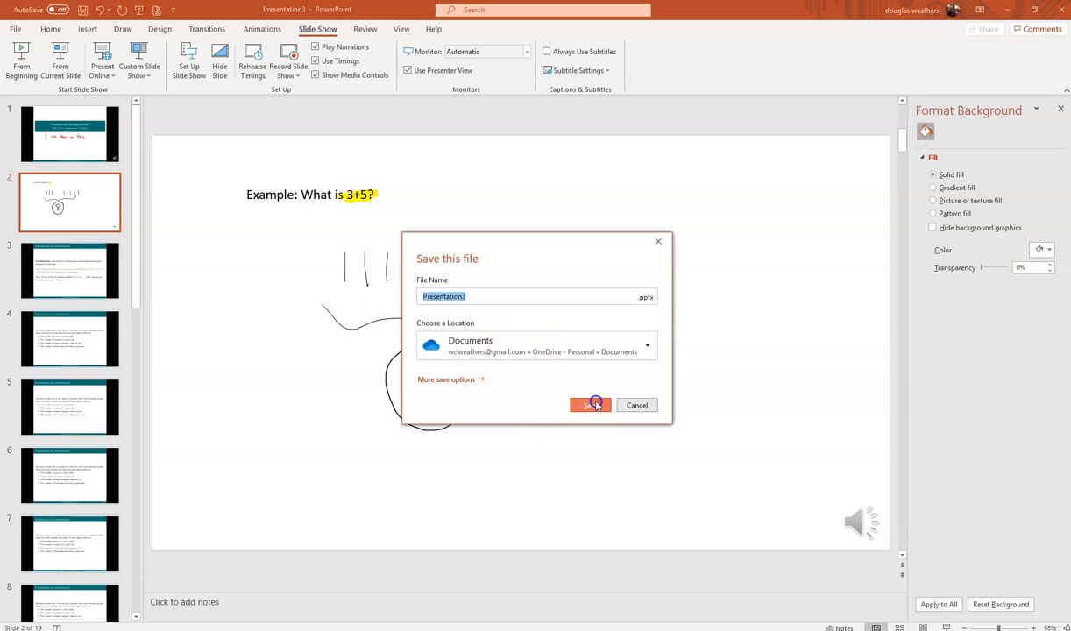
left_click(589, 404)
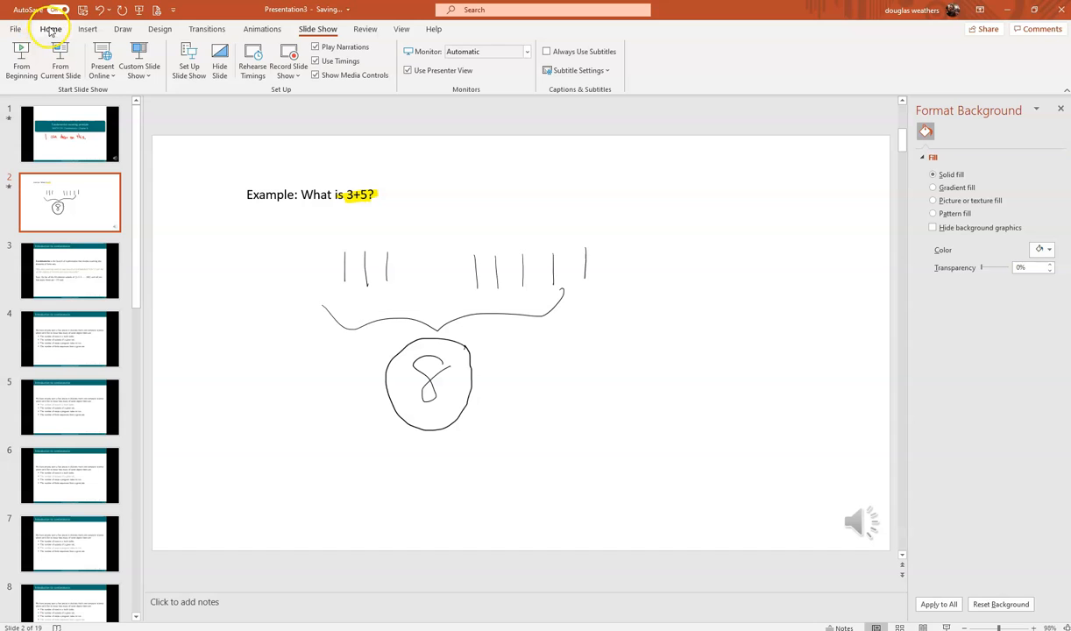
- Export the presentation from the File menu as Presentation3.mp4 video
left_click(15, 29)
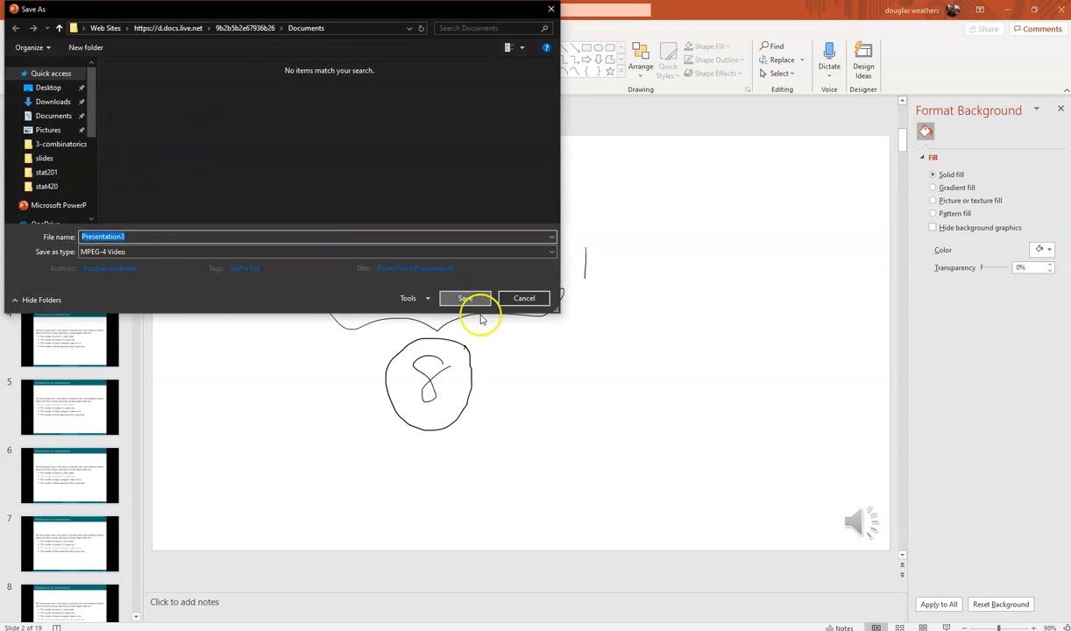
left_click(464, 298)
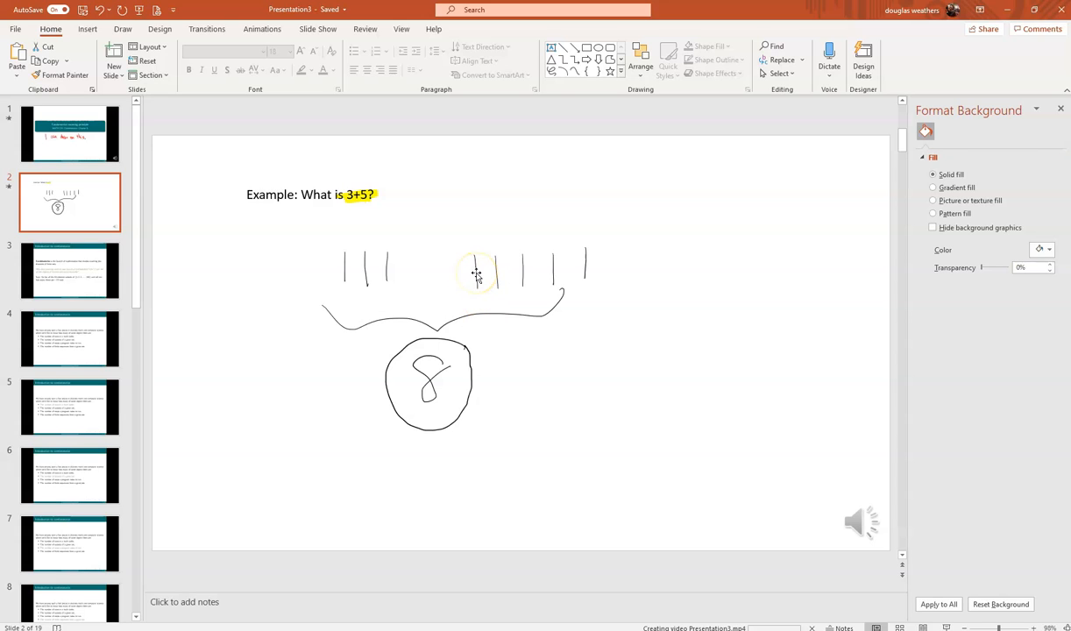